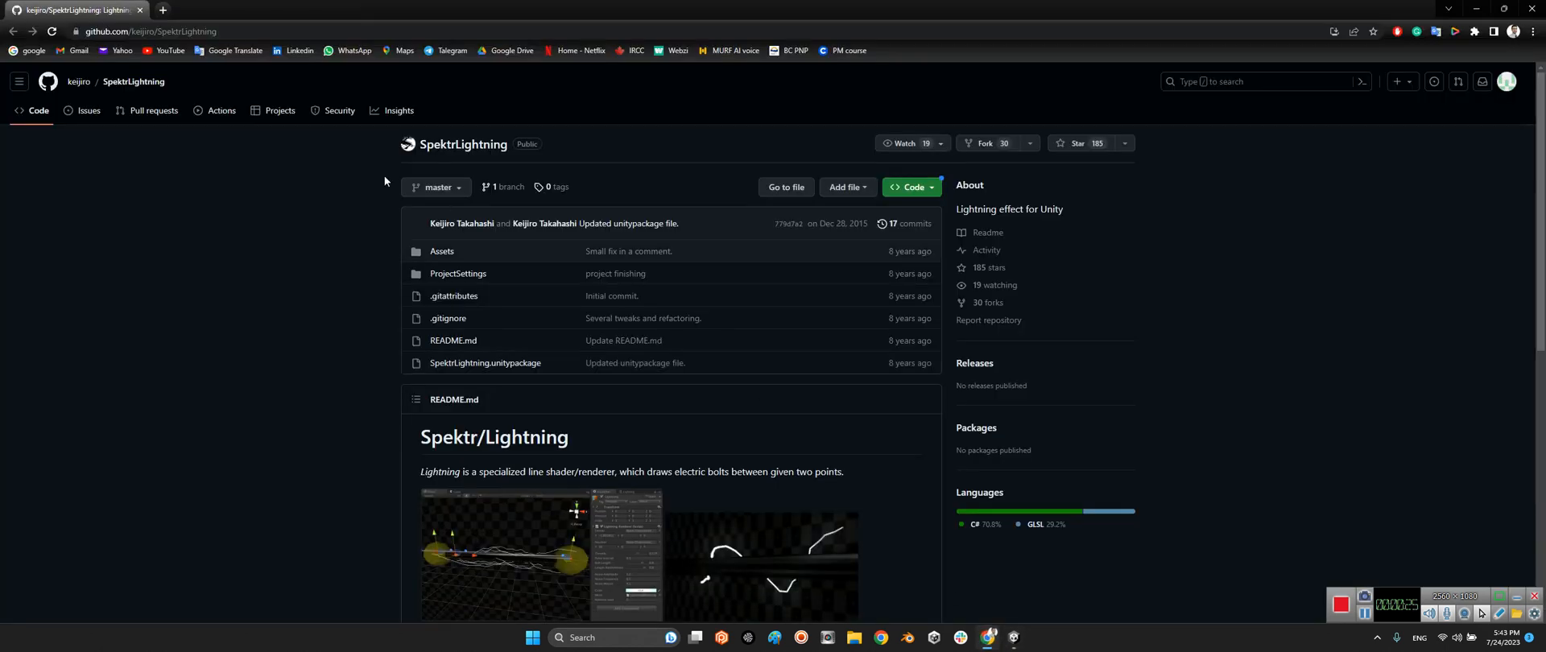
mouse_move(134, 82)
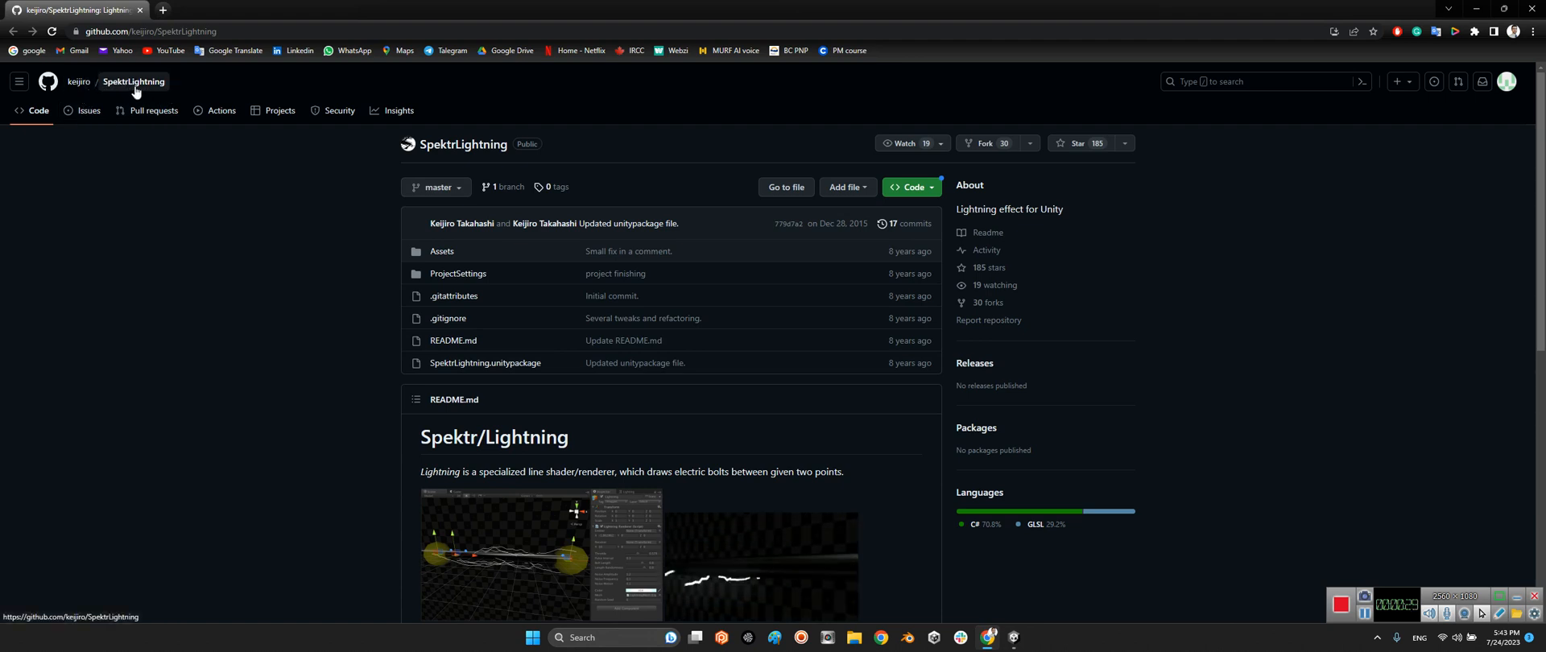
mouse_move(77, 82)
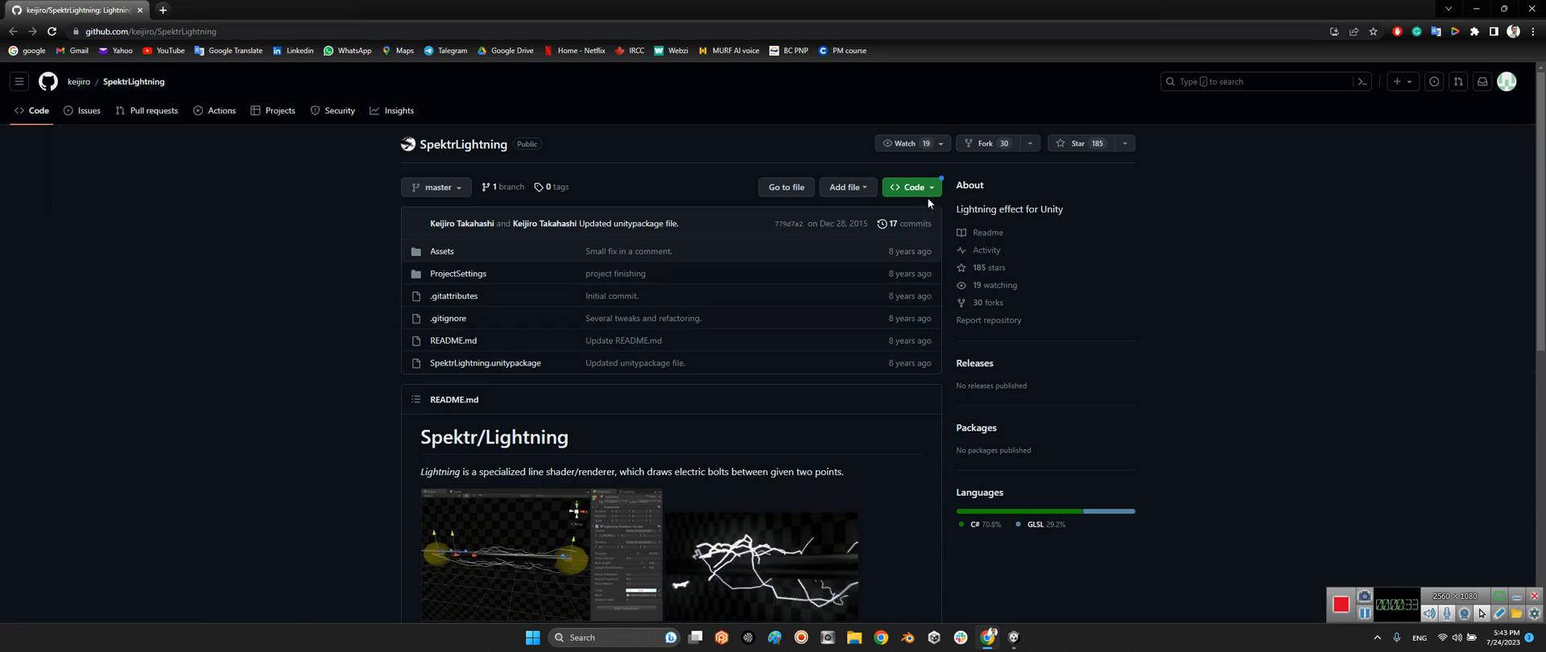
- Open the Test folder under Assets/SpektrLightning to load the Test scene
left_click(910, 186)
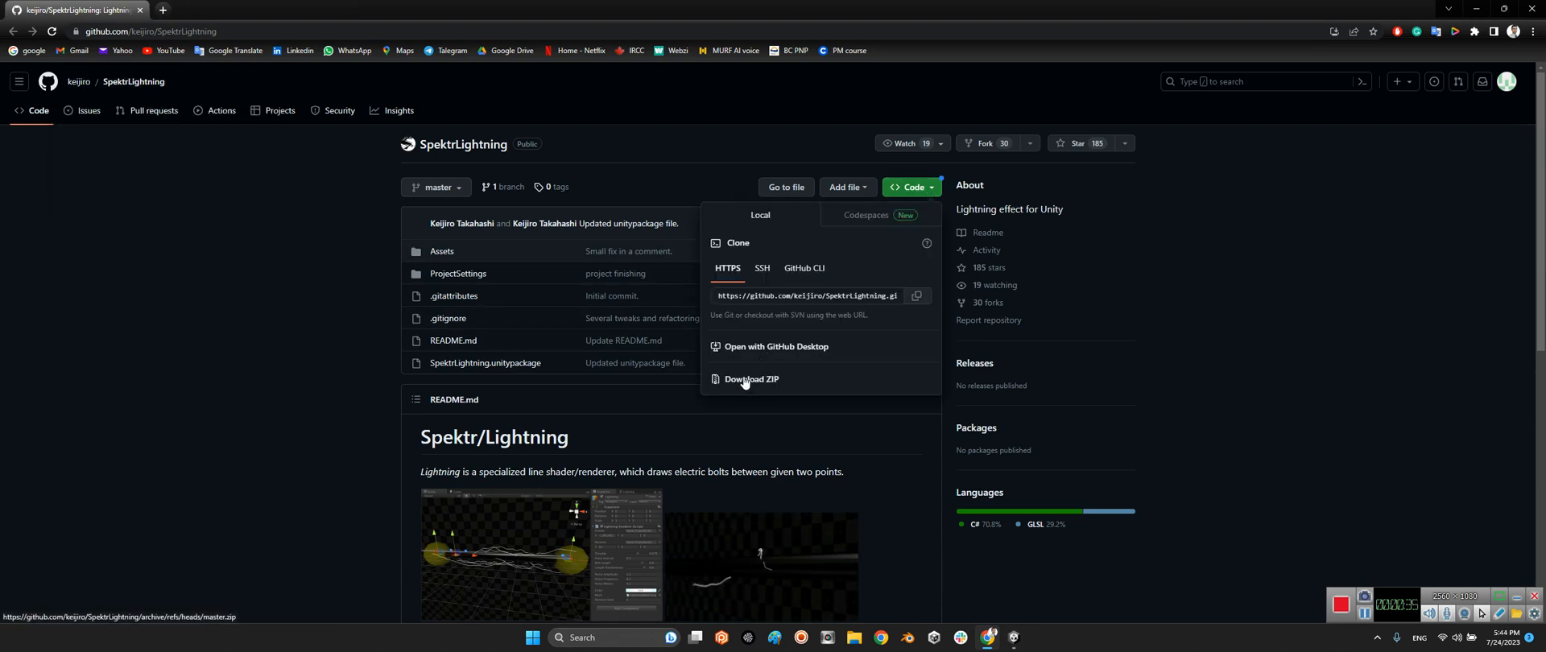
mouse_move(435, 260)
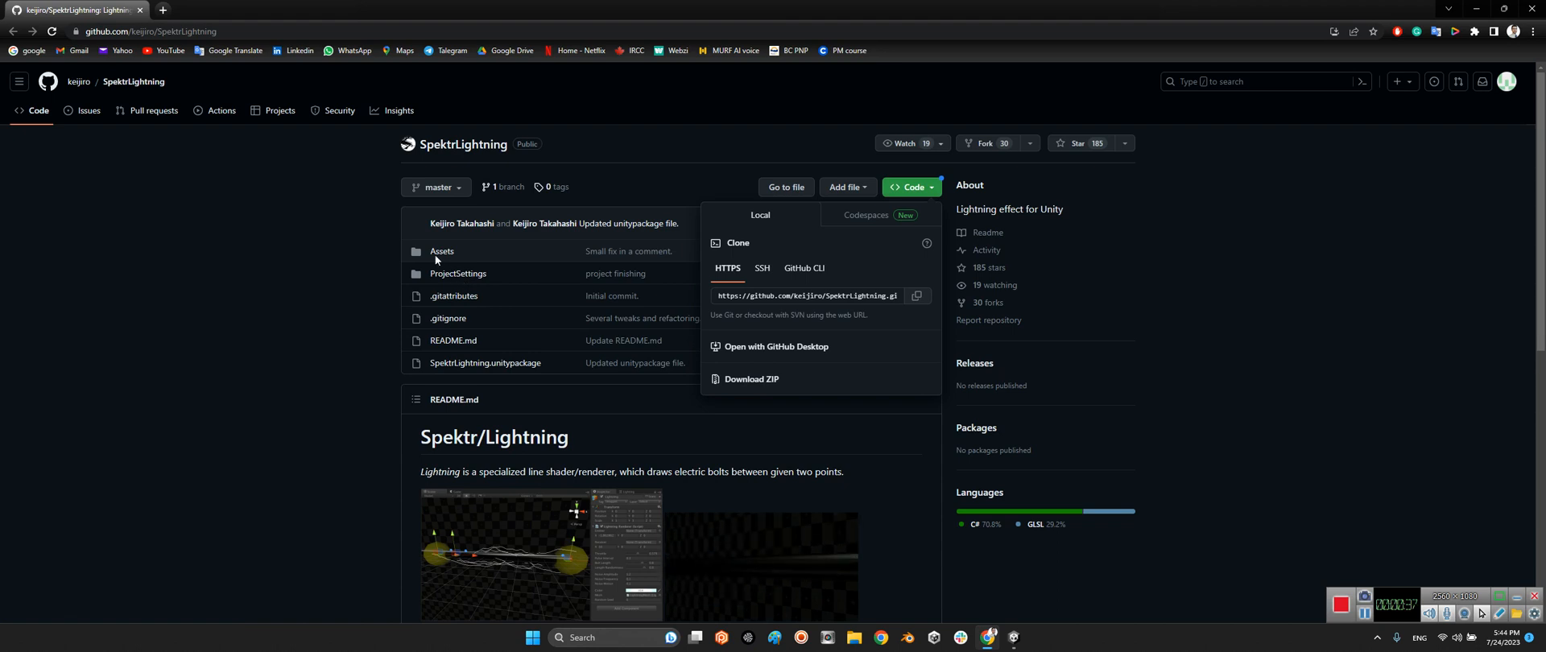
mouse_move(306, 259)
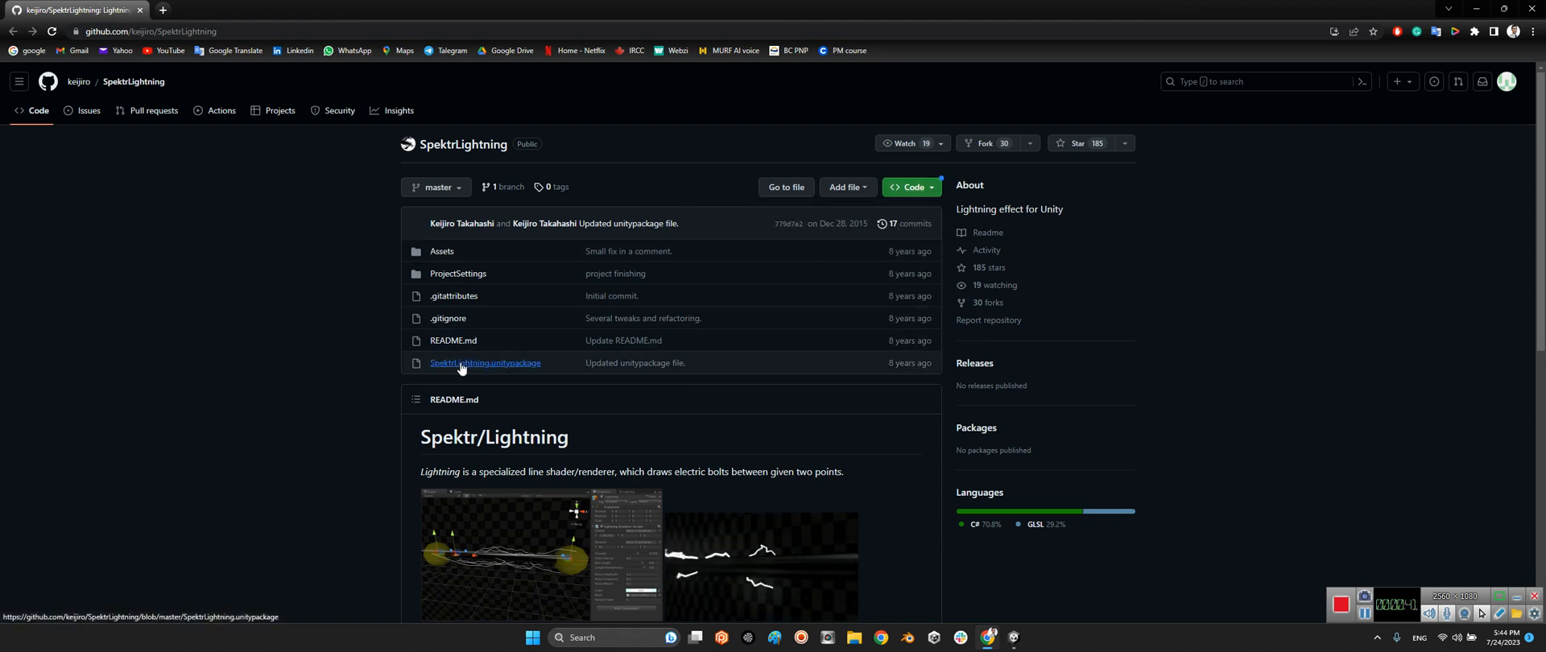
mouse_move(518, 369)
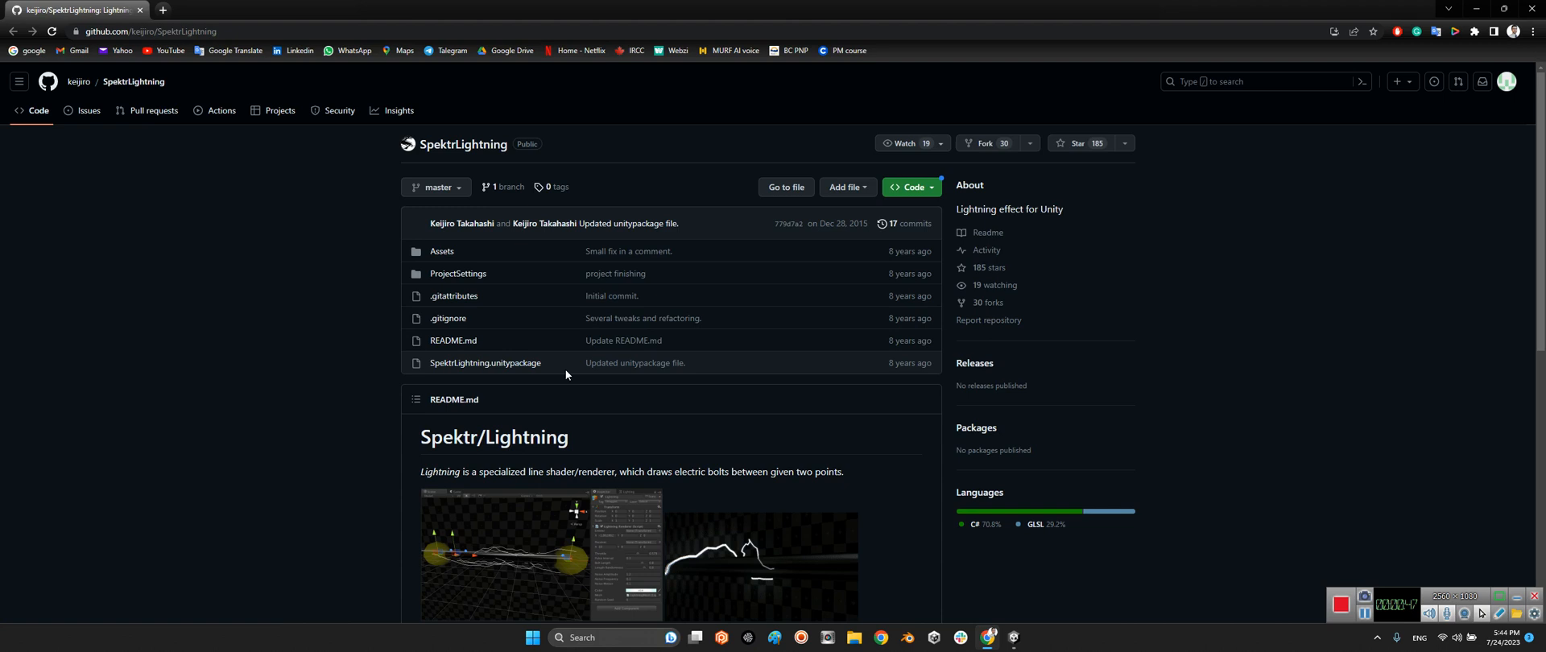
mouse_move(441, 251)
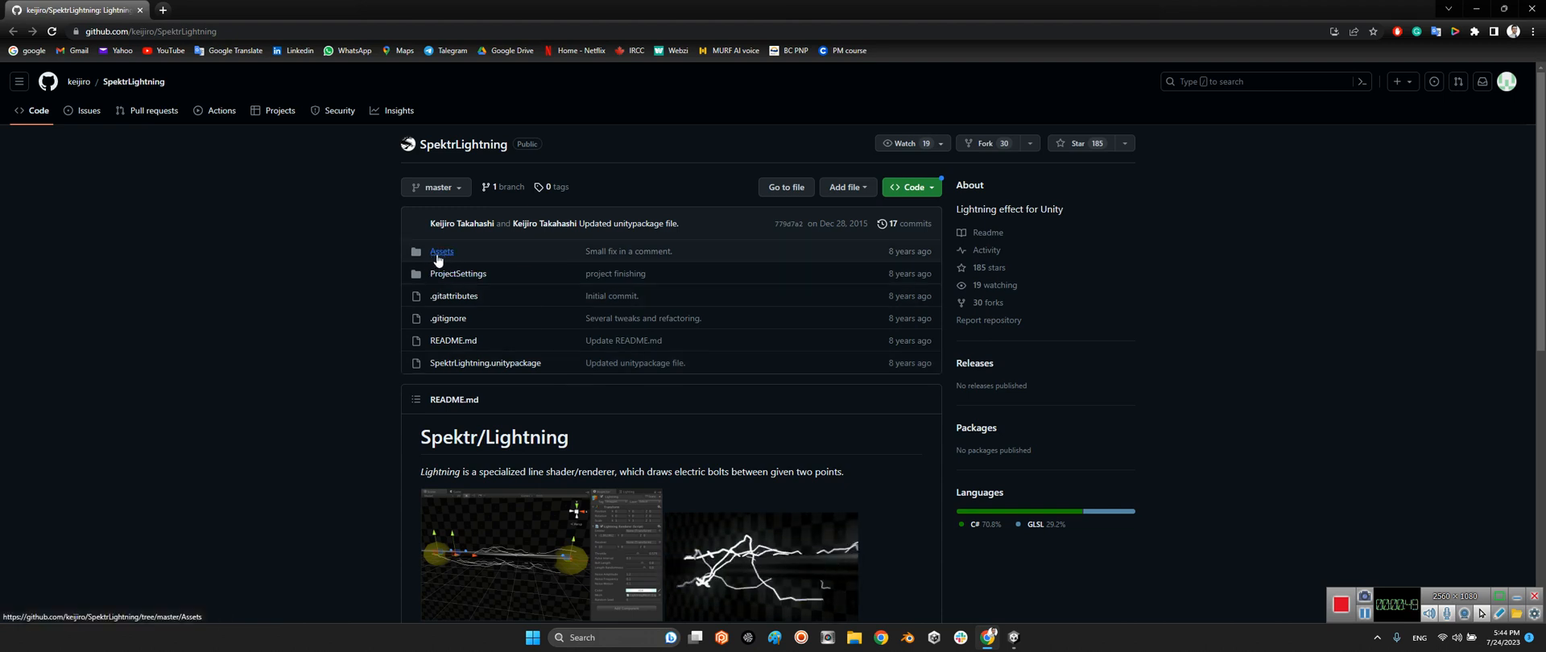
mouse_move(962, 569)
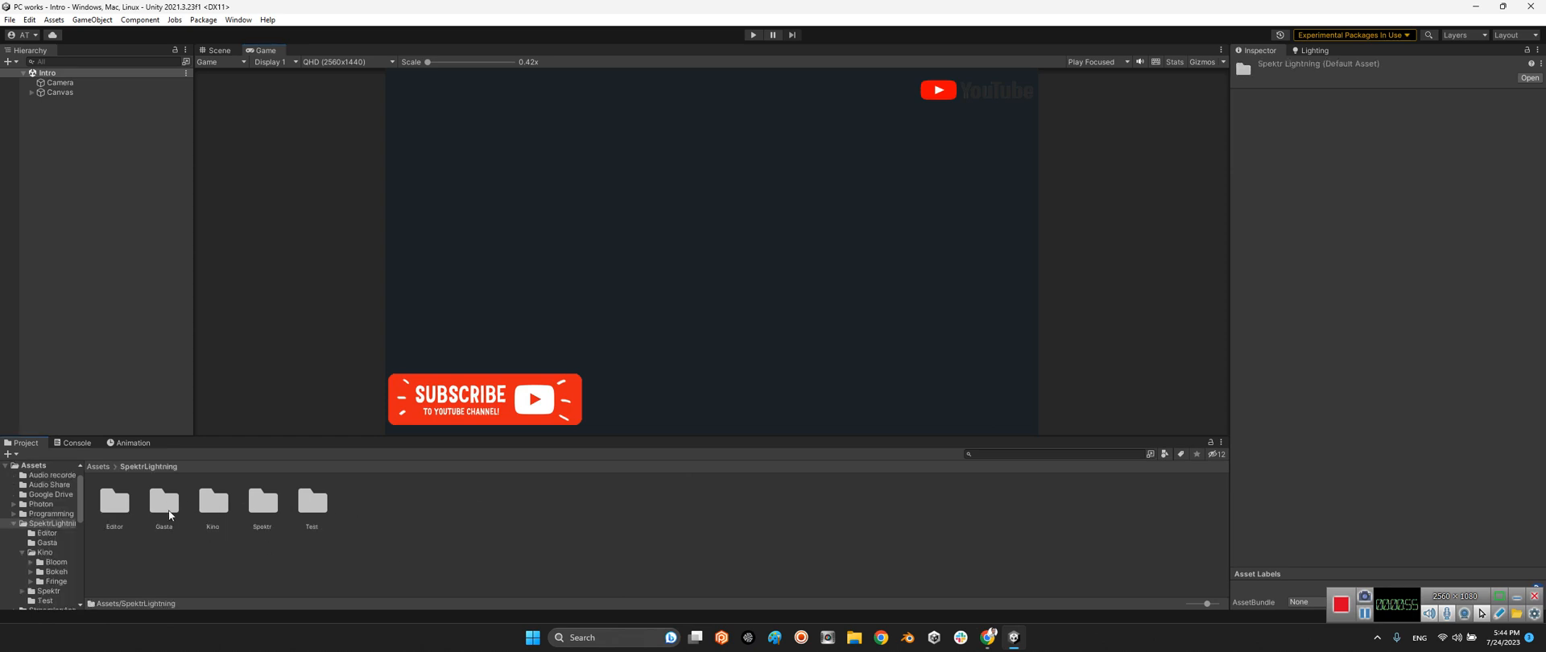
mouse_move(315, 503)
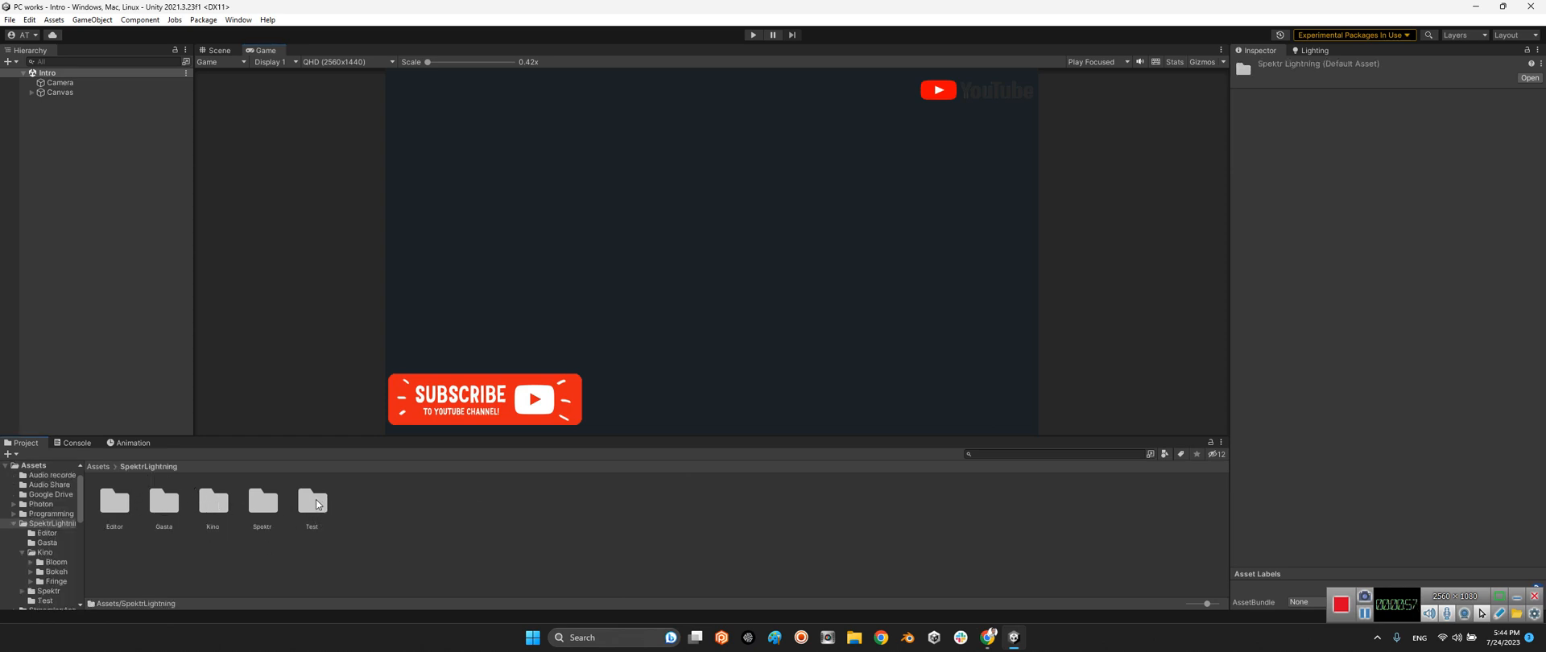
double_click(311, 497)
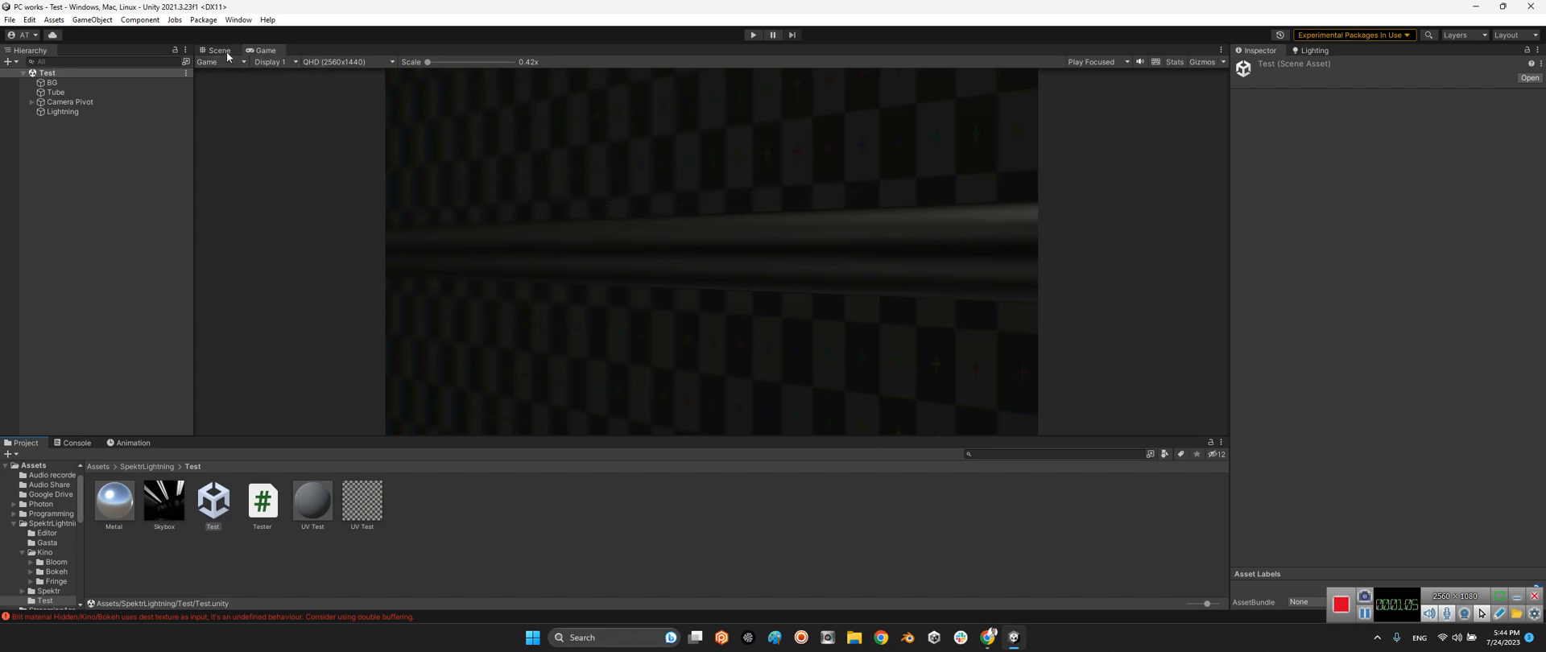
- Switch to the Scene view, select Lightning to inspect its renderer, and orbit
left_click(219, 50)
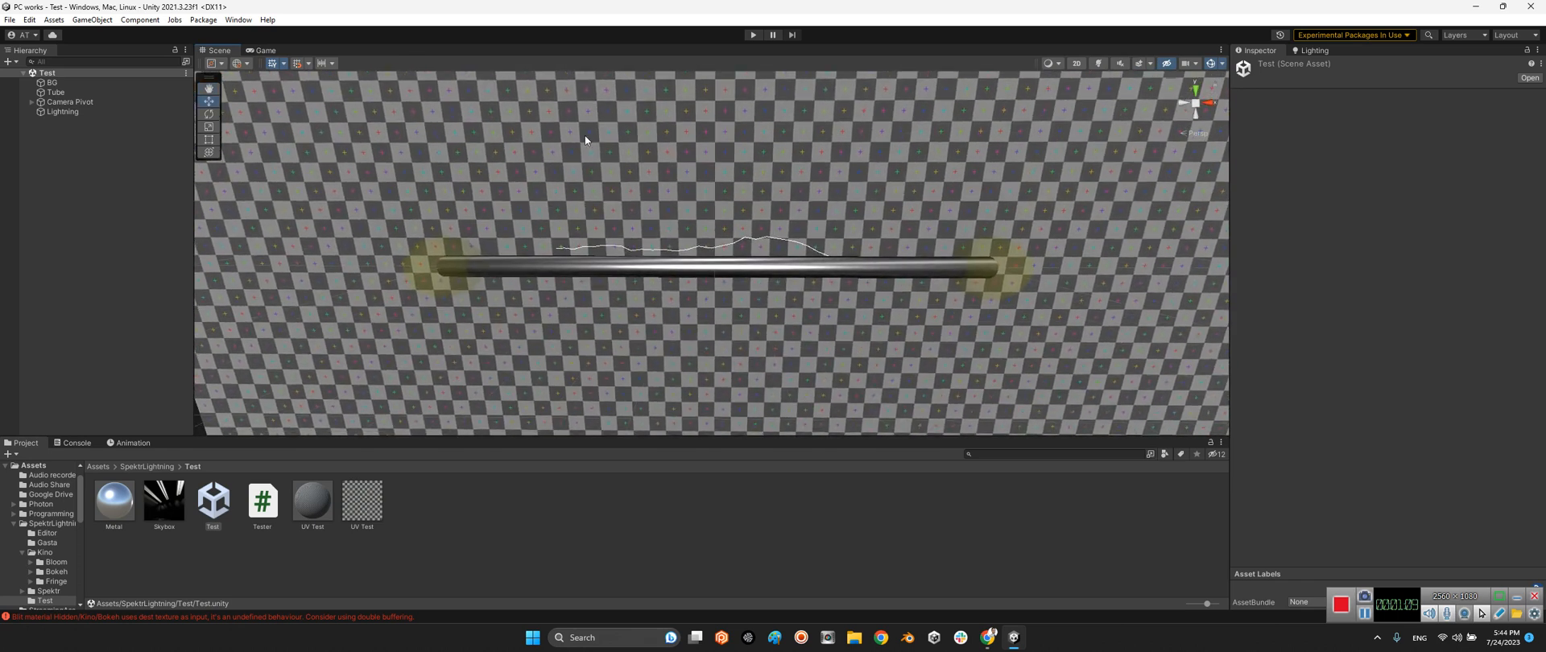
left_click(62, 111)
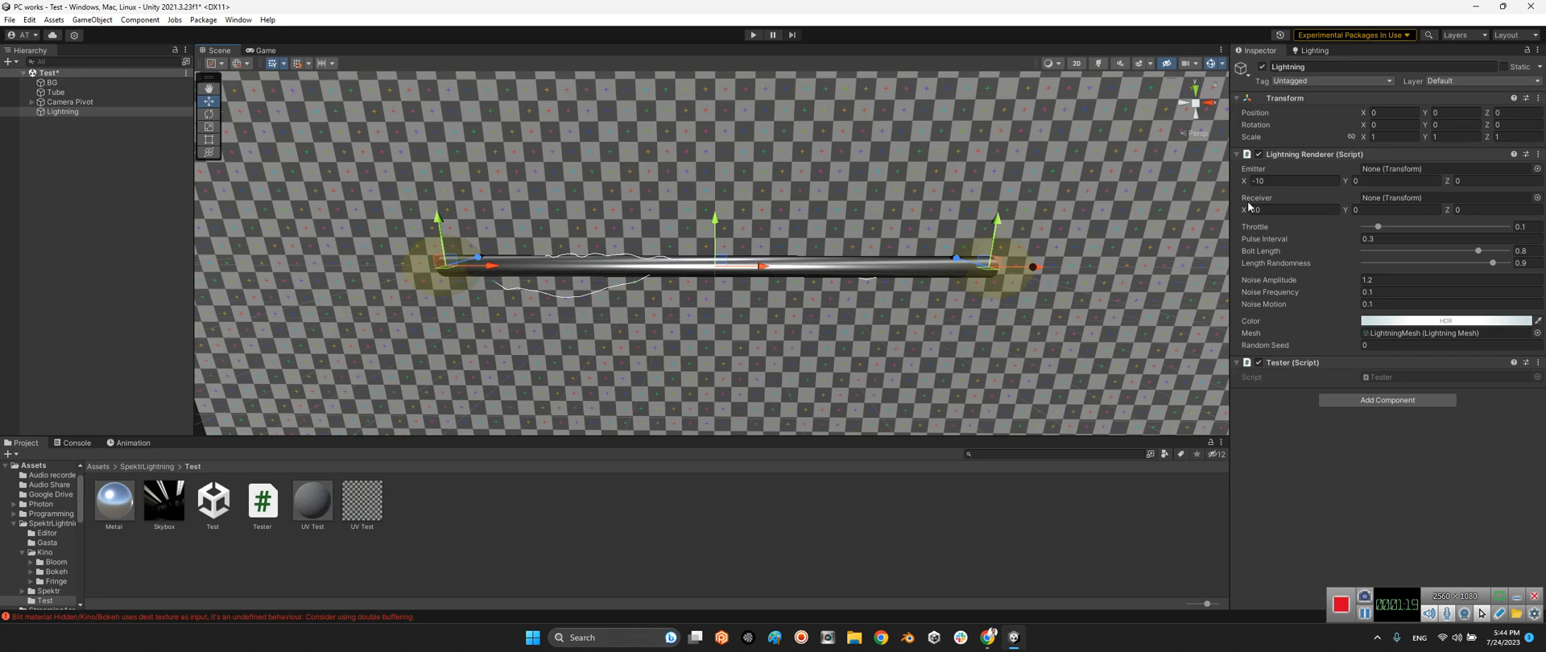
left_click_drag(997, 259, 991, 266)
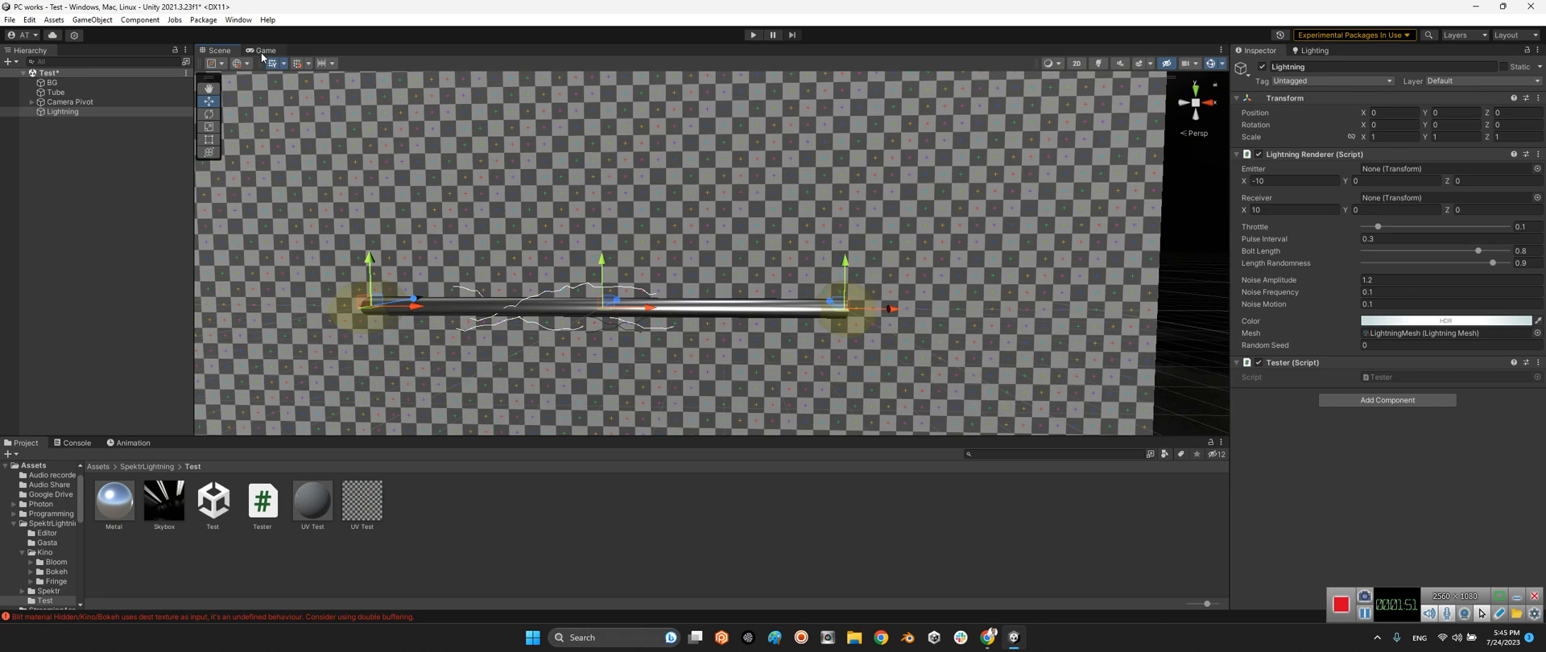
- In the Game view, select Main Camera (field of view 13.2) and enter play mode
left_click(264, 50)
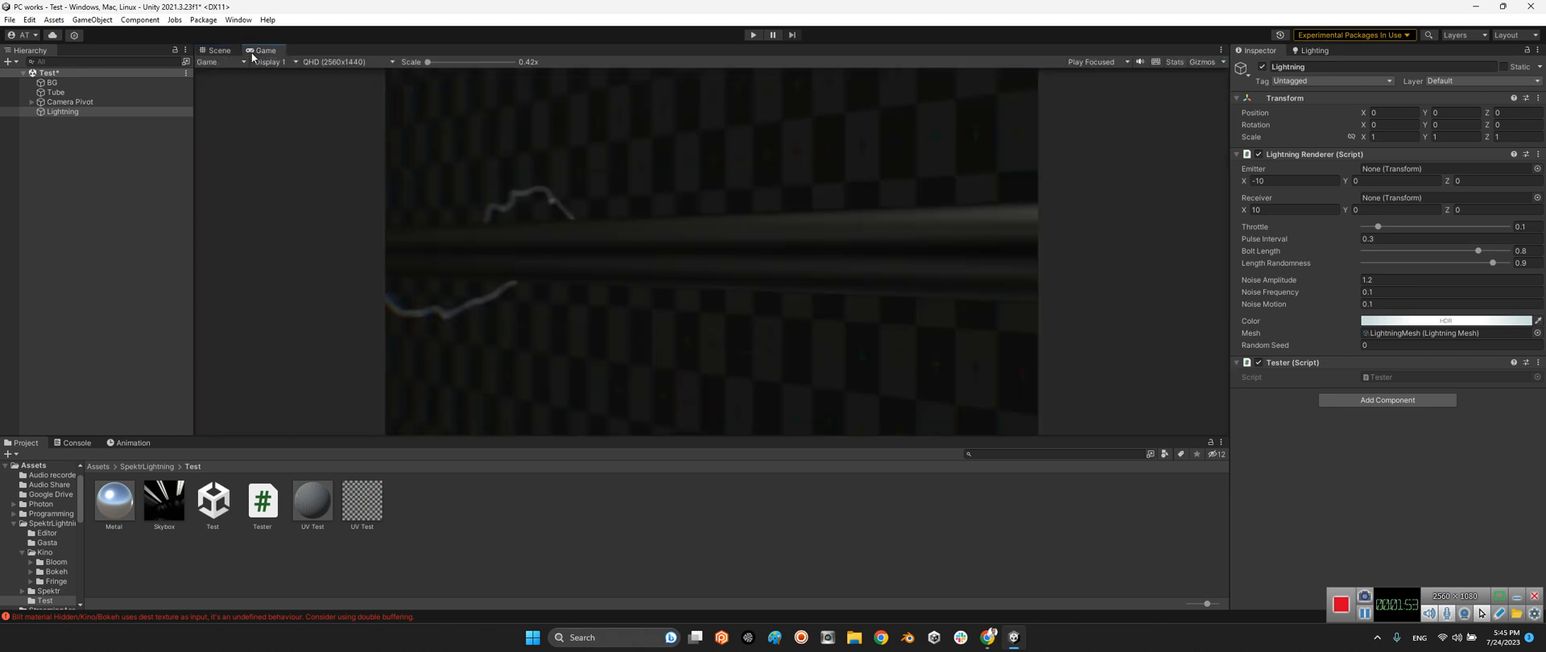
left_click(74, 111)
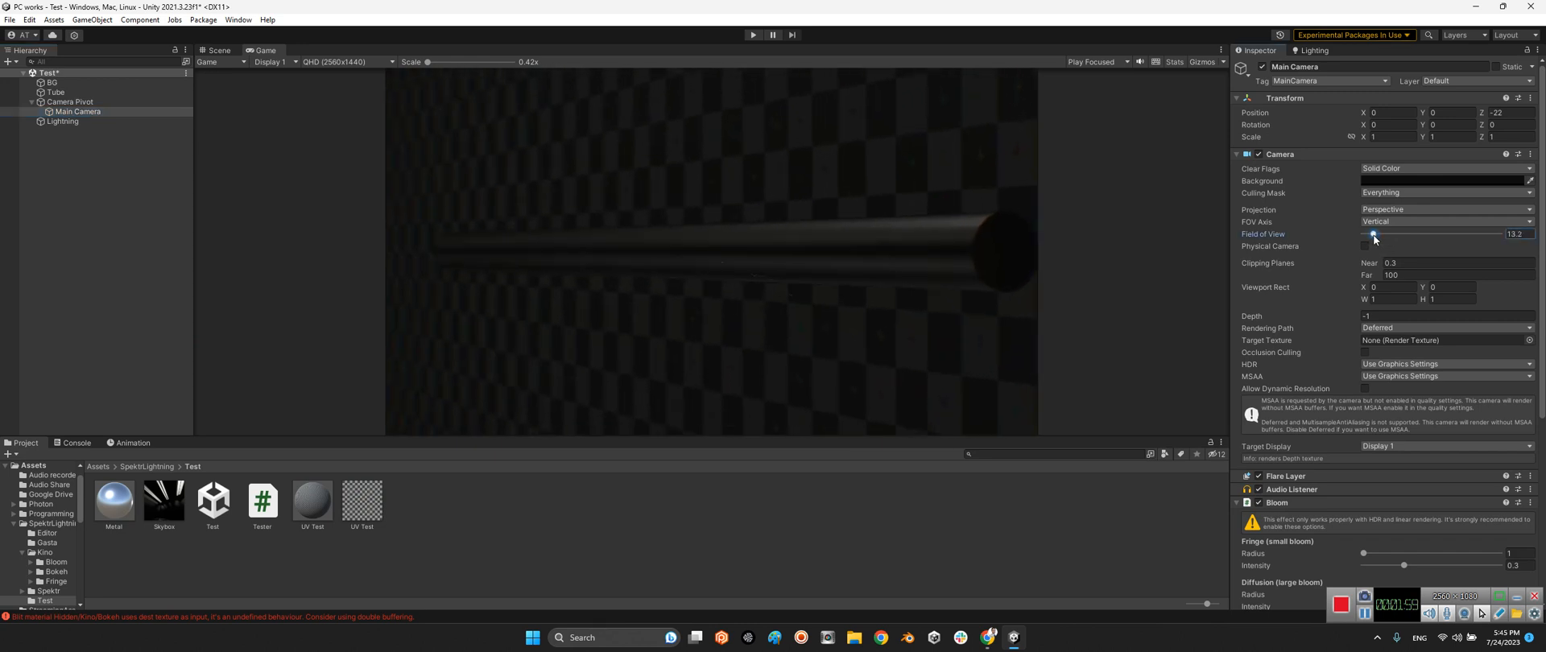
mouse_move(868, 259)
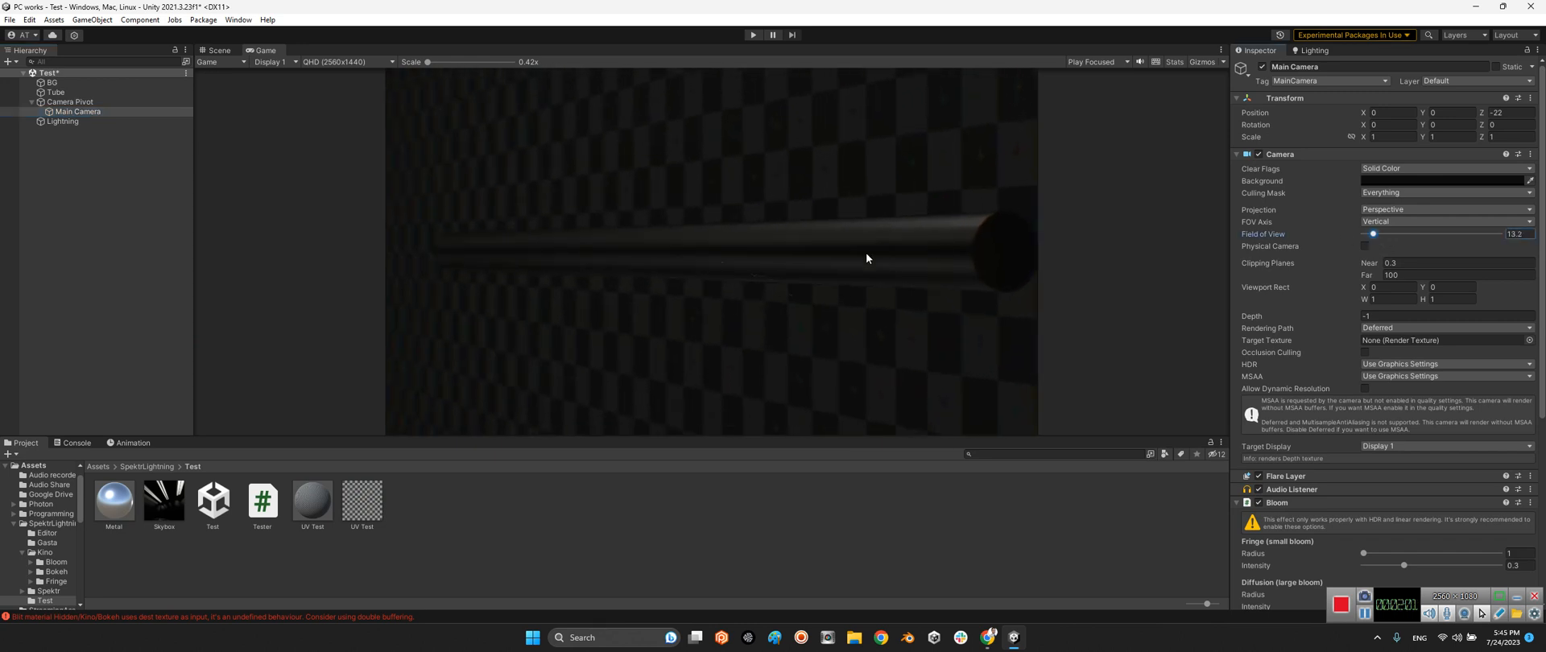
left_click(752, 34)
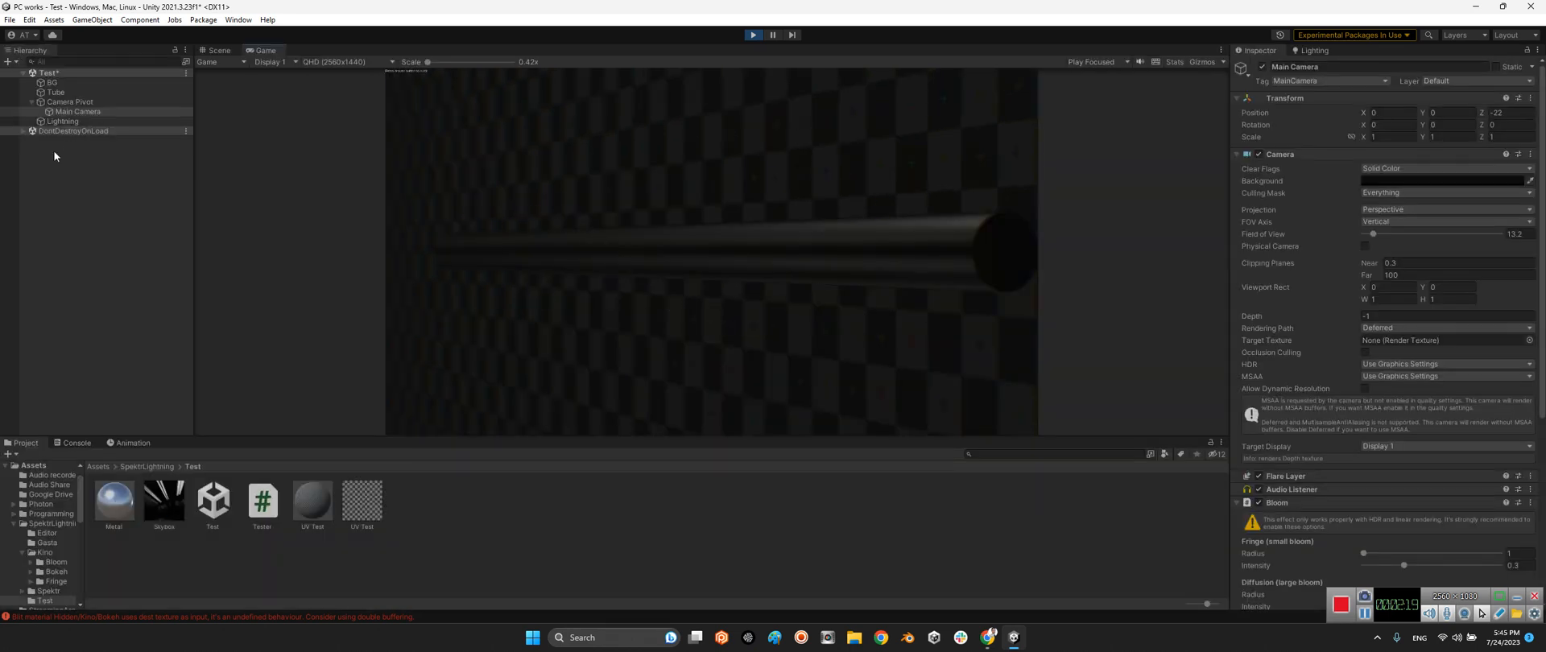
- Select Lightning, edit Emitter Y, and sweep Throttle up then down to 0.045
left_click(62, 120)
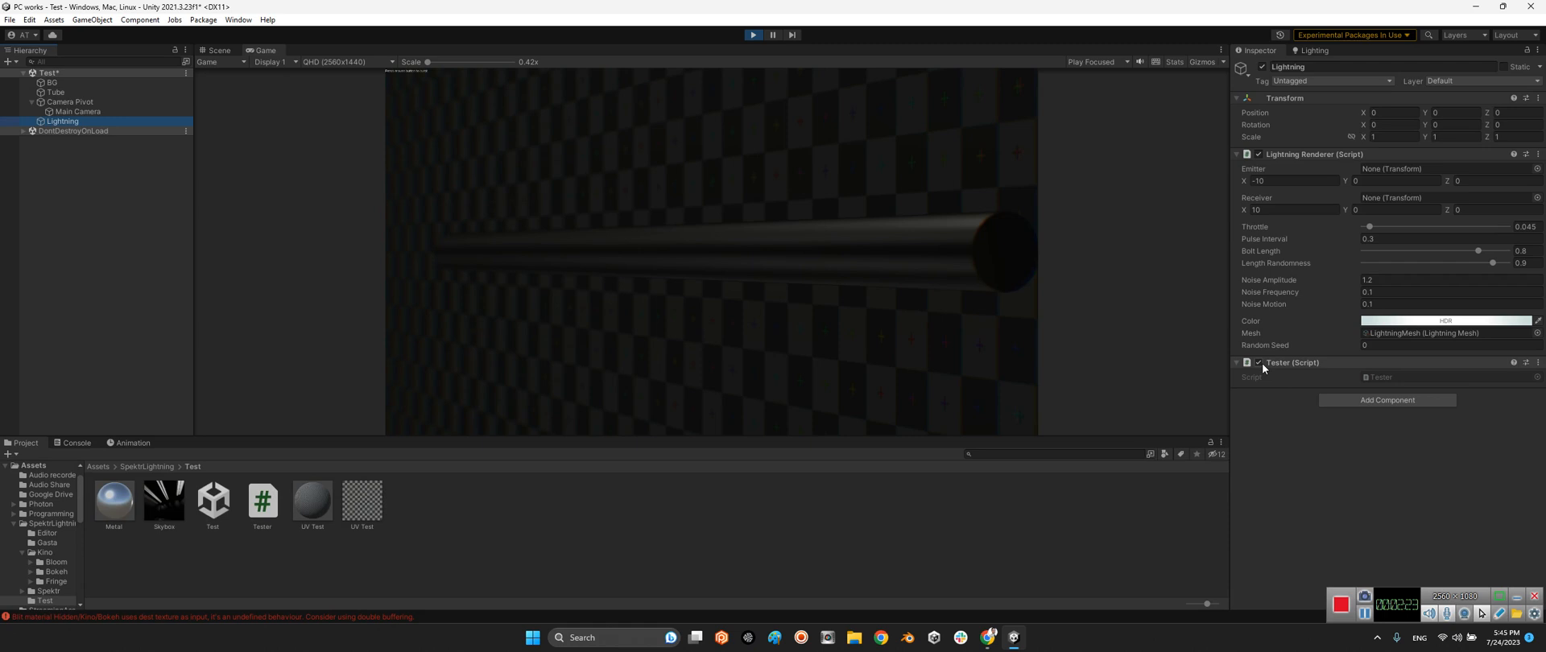
mouse_move(1276, 370)
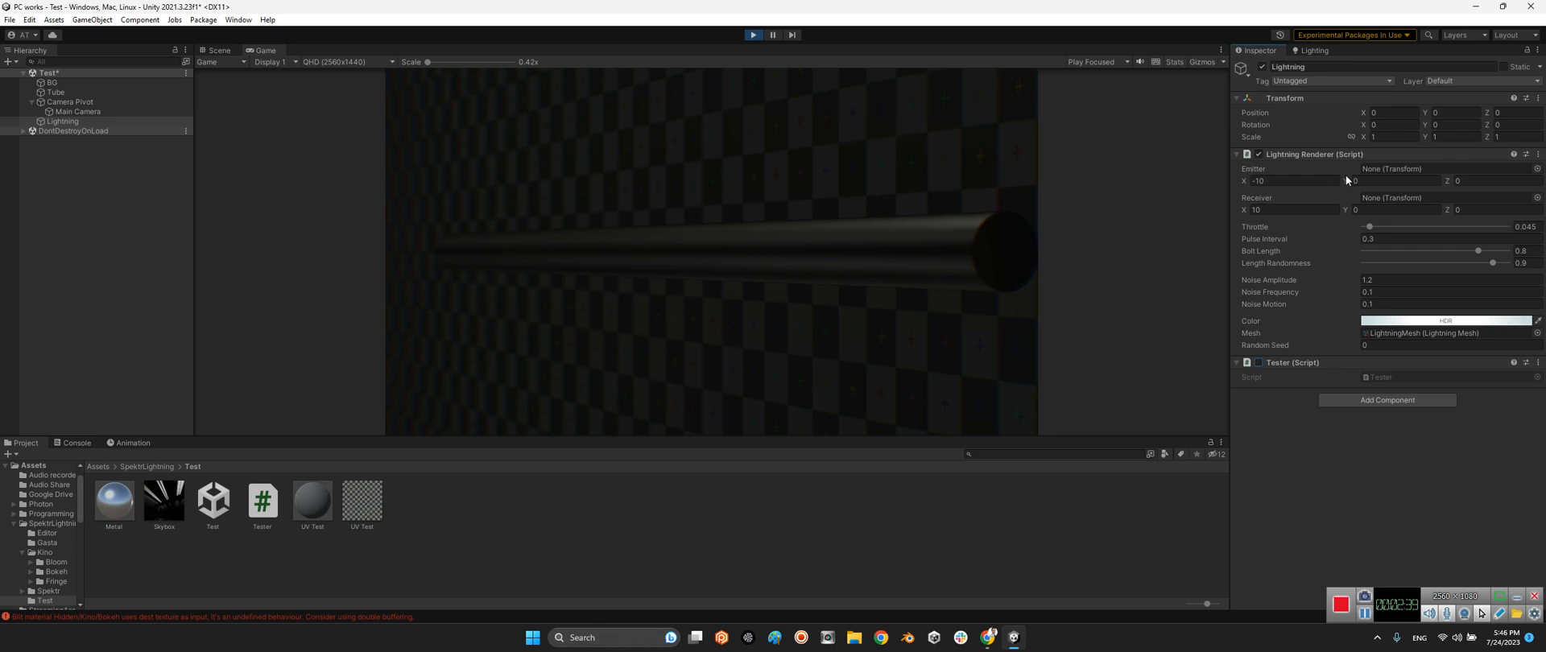
left_click(1390, 181)
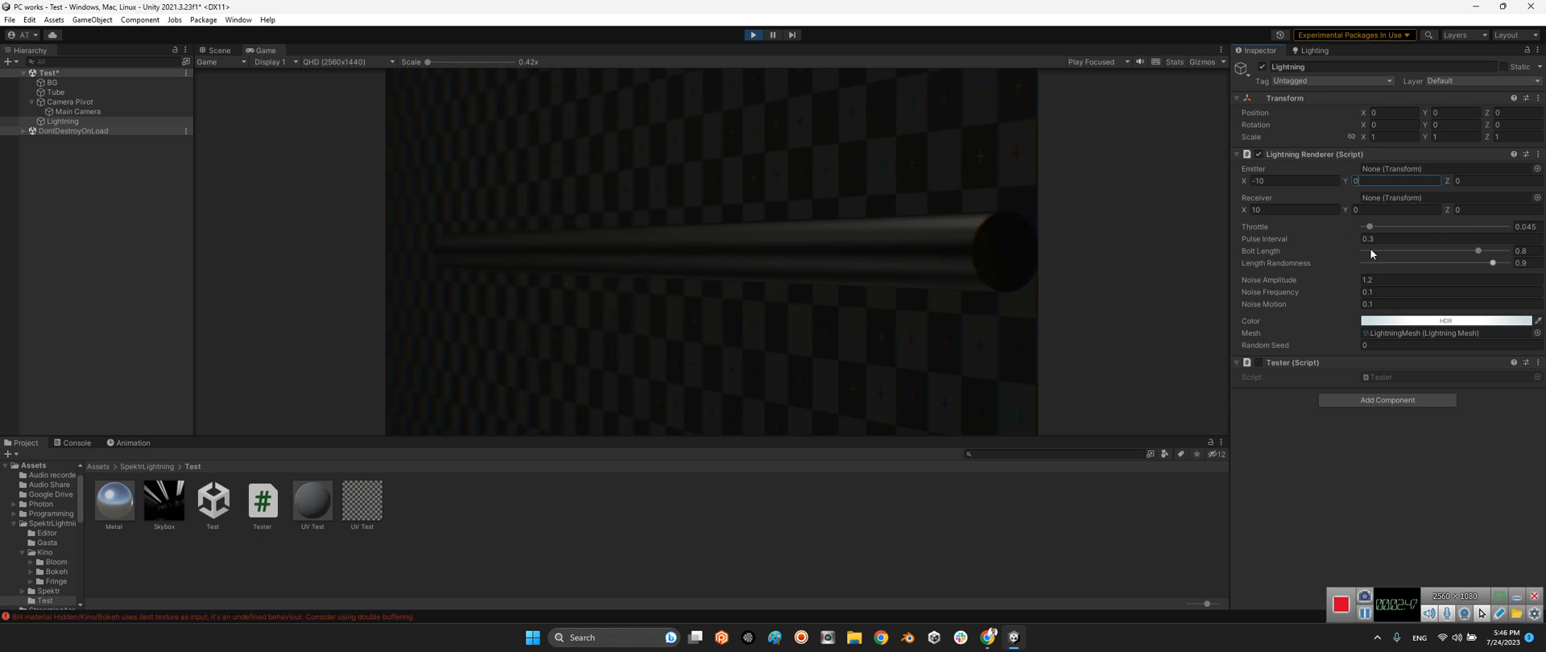
left_click_drag(1369, 226, 1386, 226)
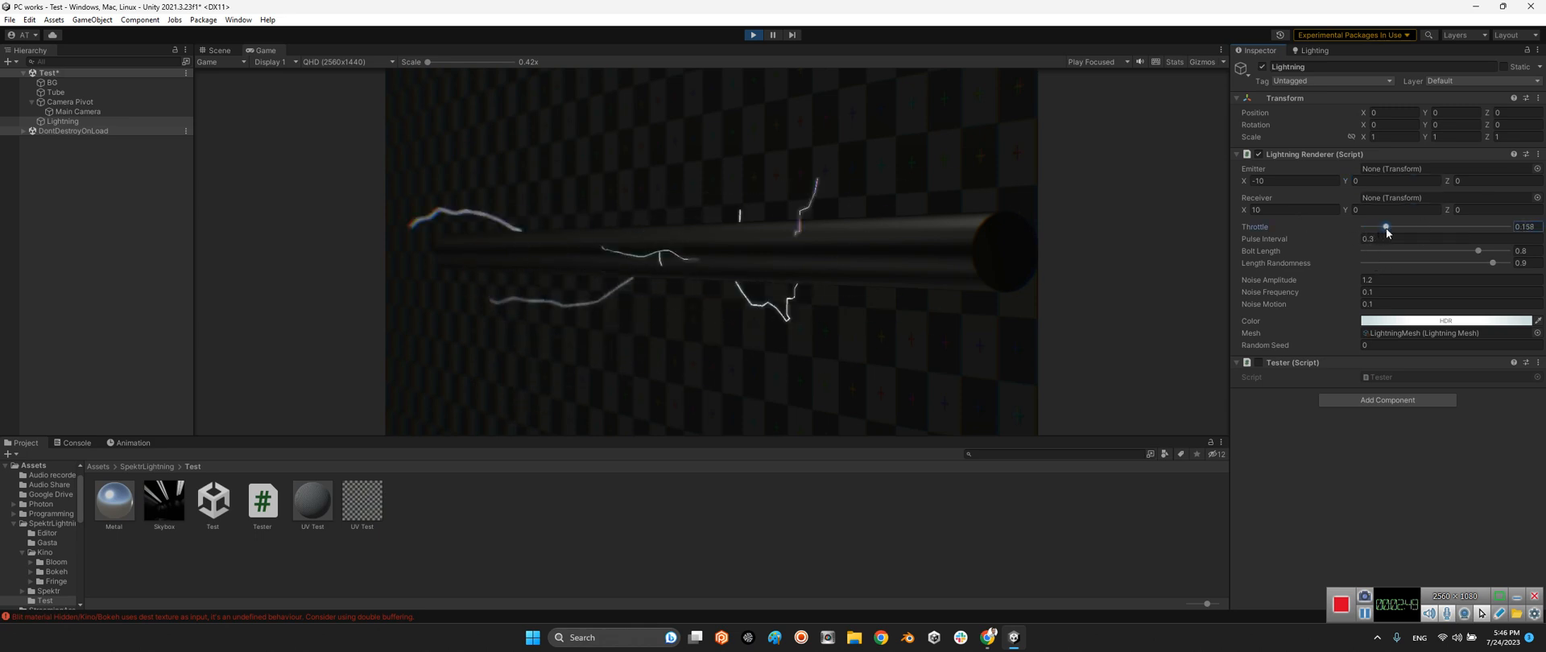
left_click_drag(1387, 228, 1435, 228)
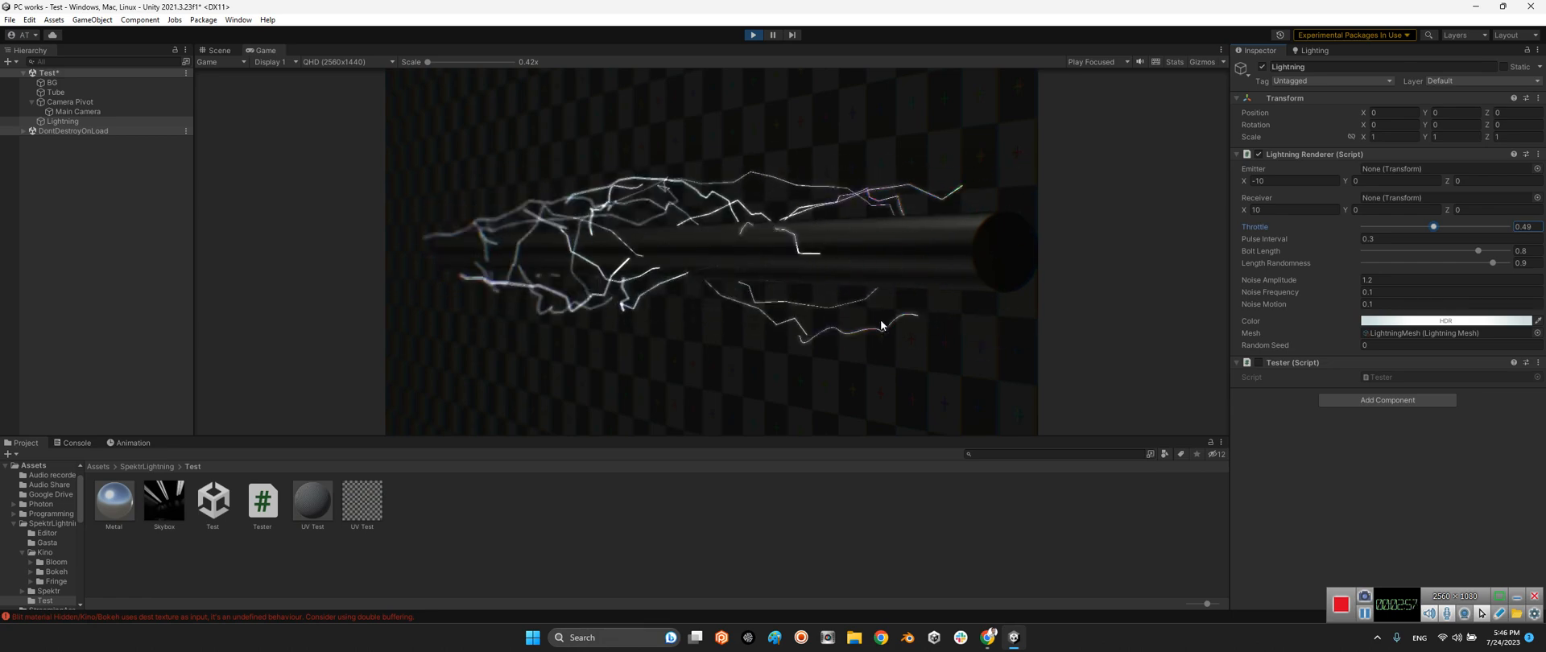
left_click_drag(1432, 226, 1466, 226)
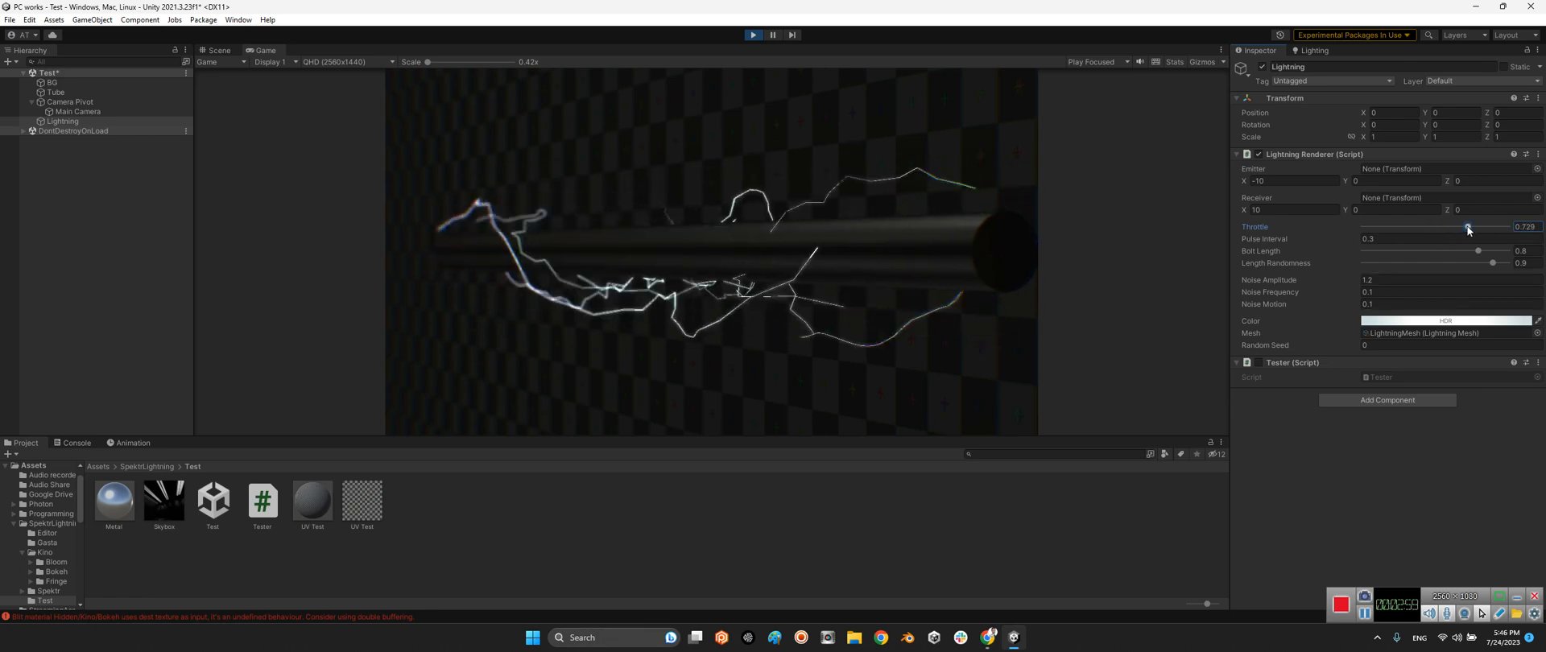
left_click_drag(1466, 228, 1393, 228)
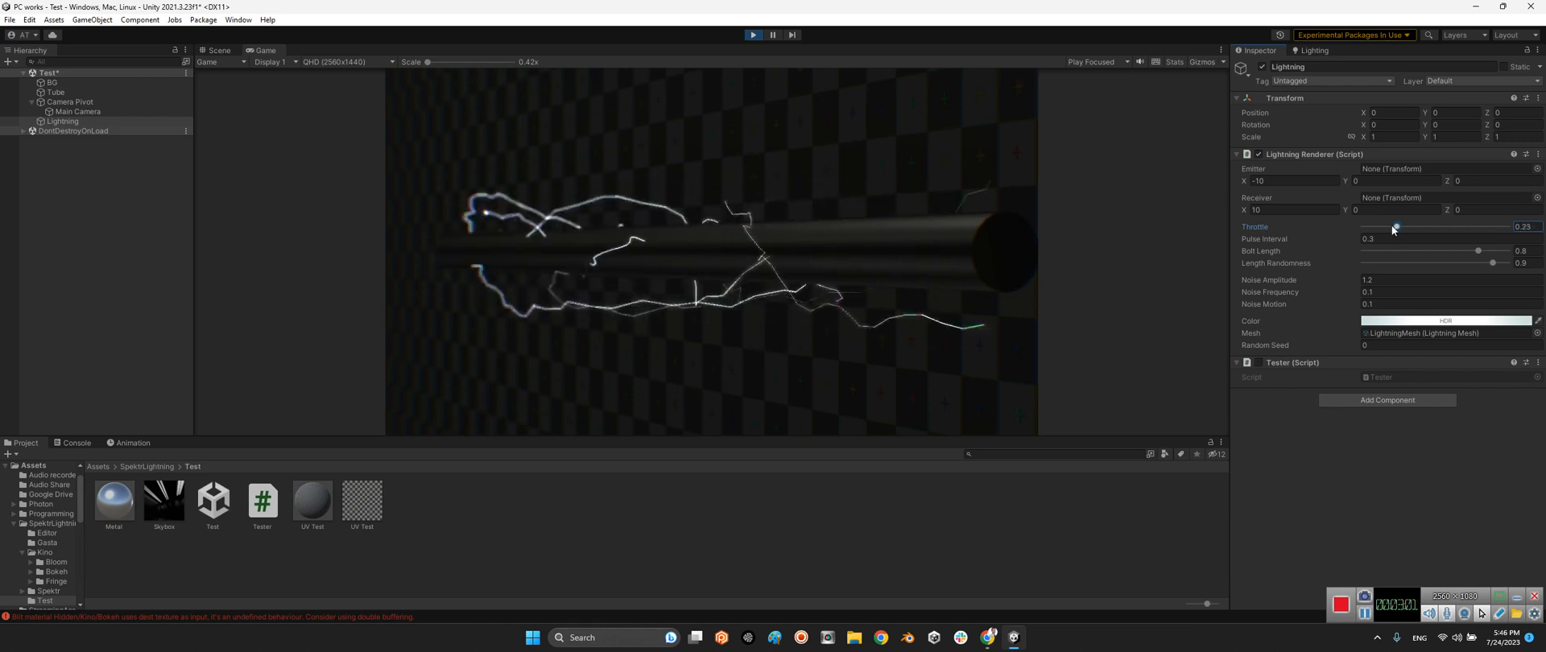
left_click_drag(1395, 228, 1375, 227)
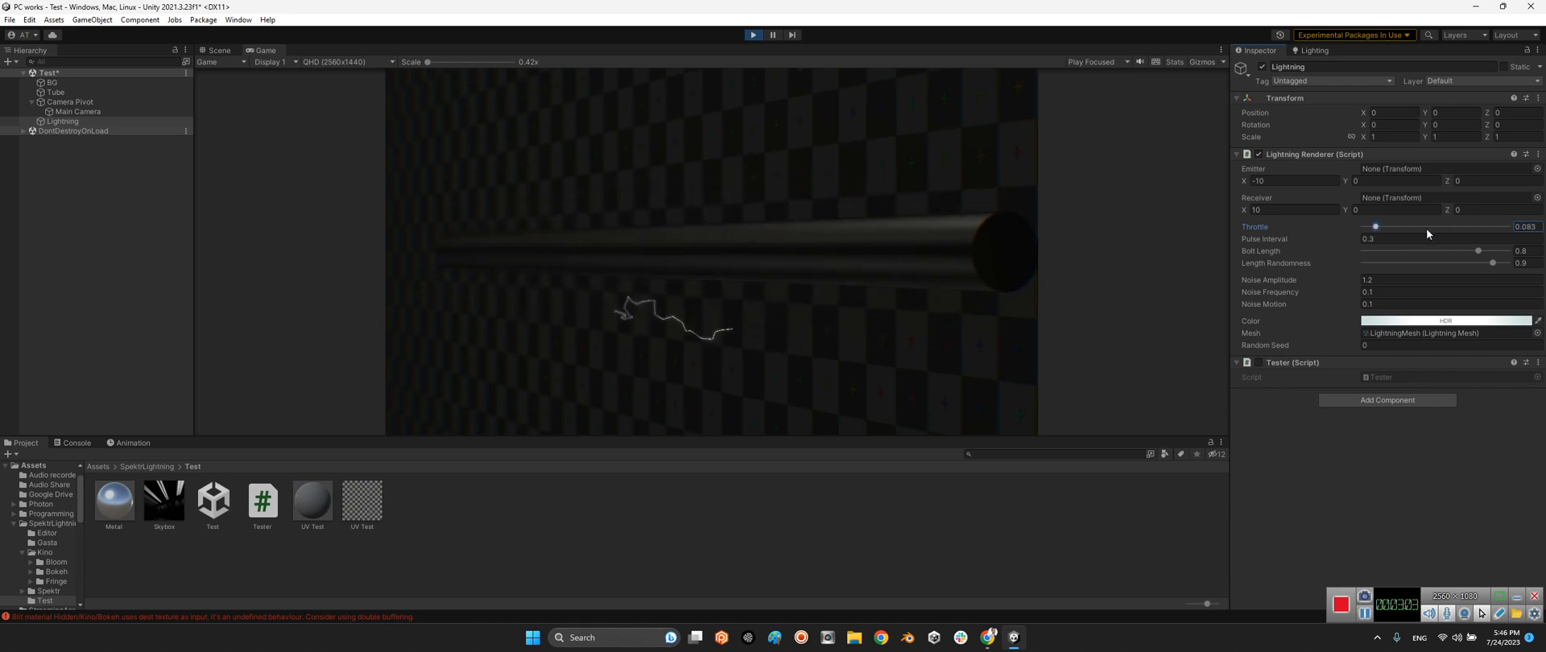
left_click_drag(1375, 226, 1368, 226)
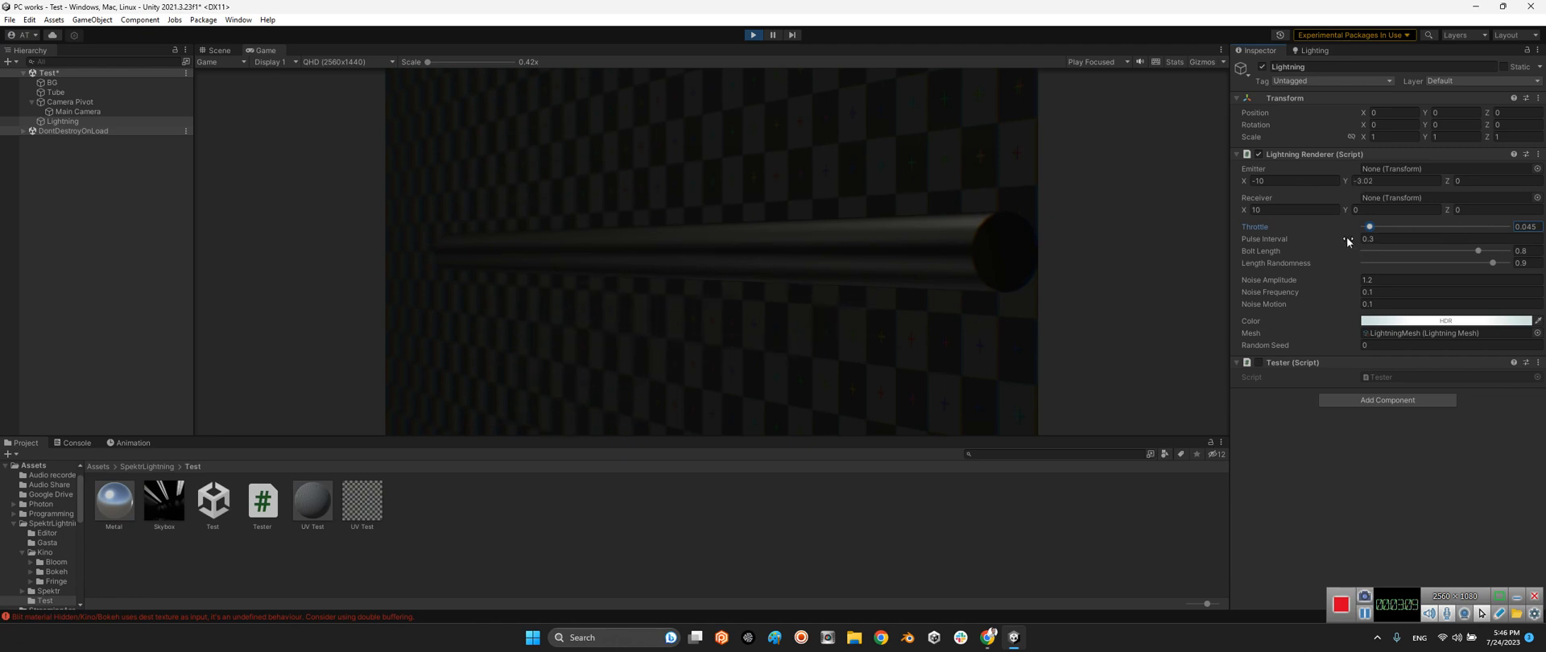
- Enter 2.31 in the Lightning Renderer's Emitter Y field
double_click(1395, 181)
type("0")
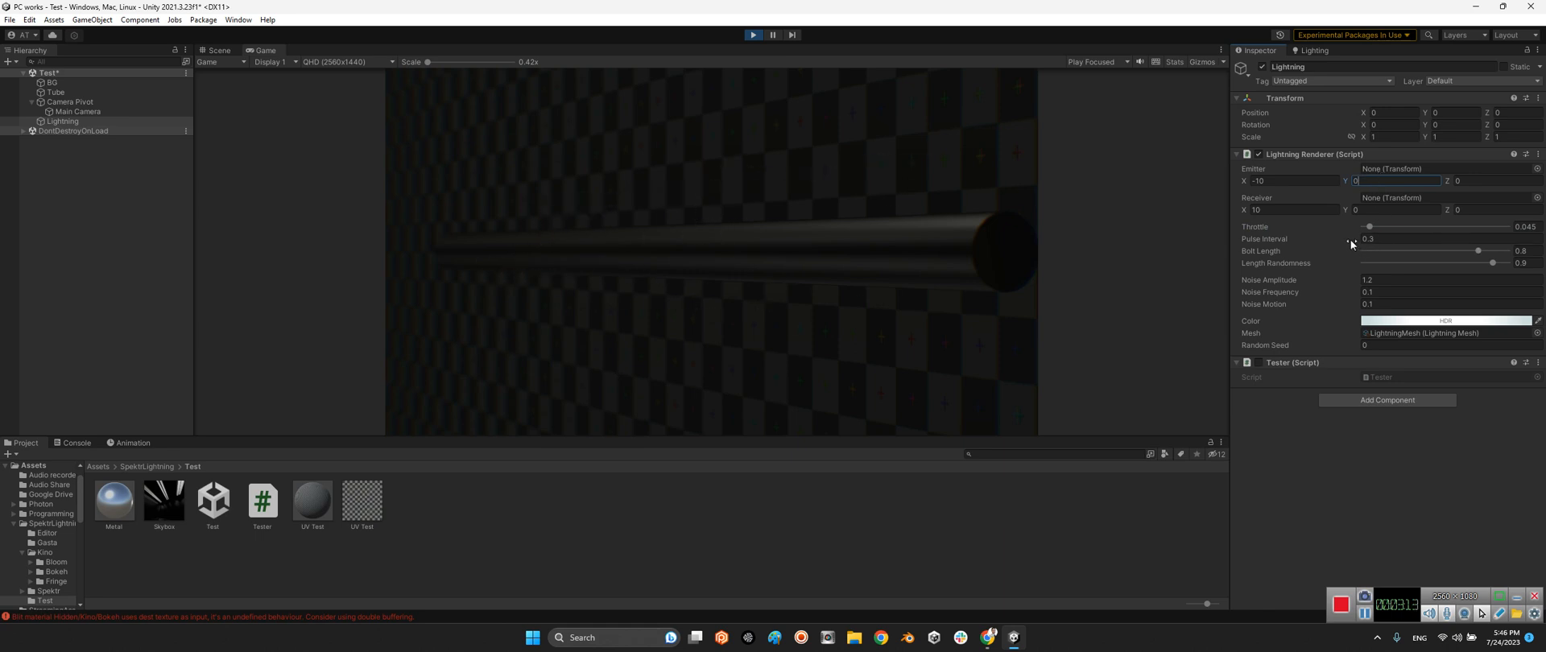
type("2.31")
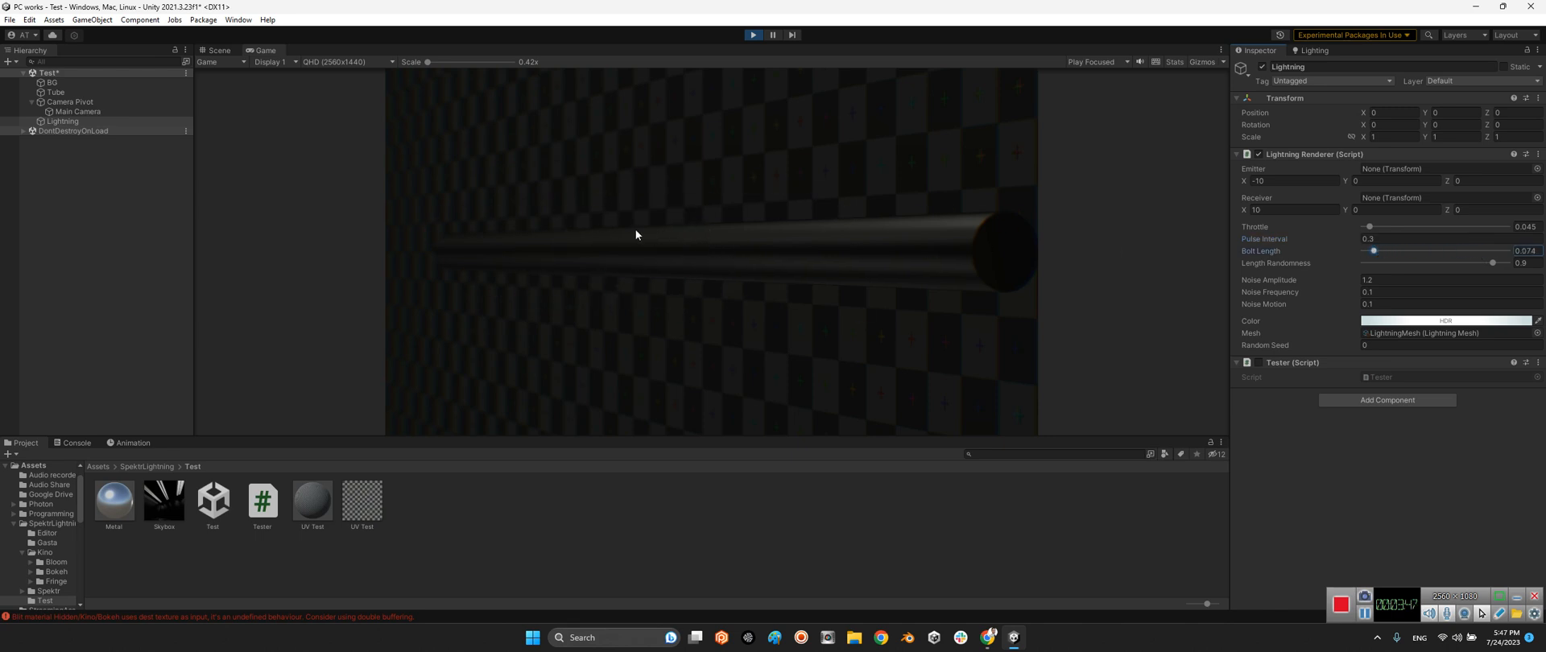
- Set Bolt Length to 0.912 and Length Randomness to 0.842
left_click_drag(1371, 251, 1508, 252)
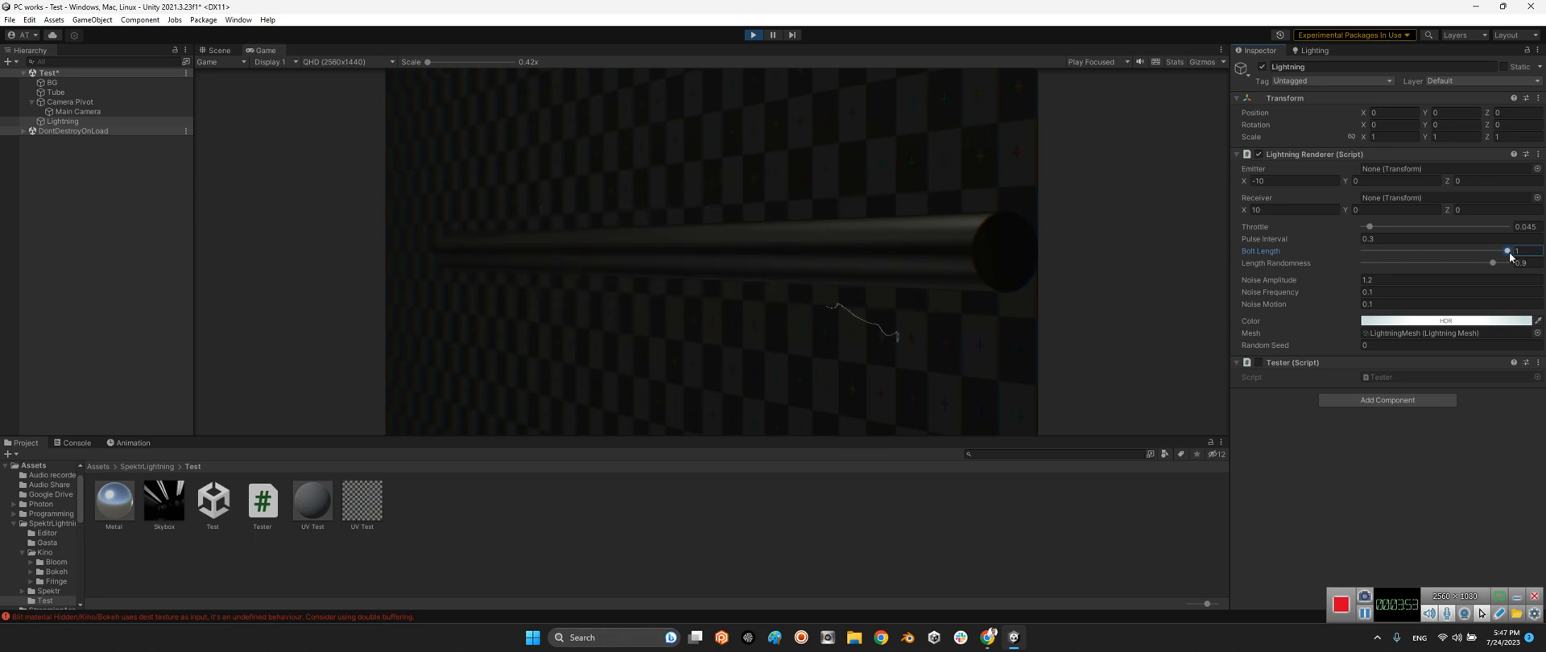
left_click_drag(1468, 250, 1494, 250)
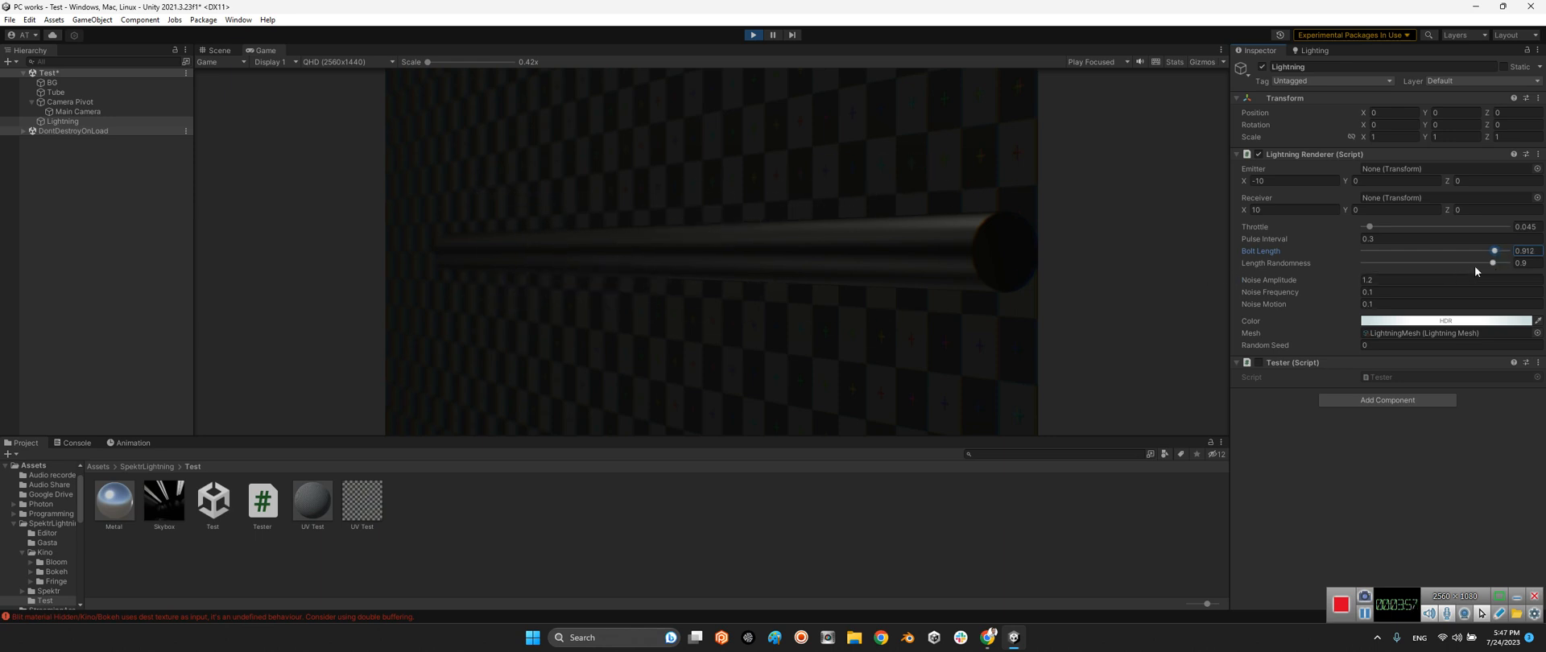
left_click_drag(1492, 263, 1396, 263)
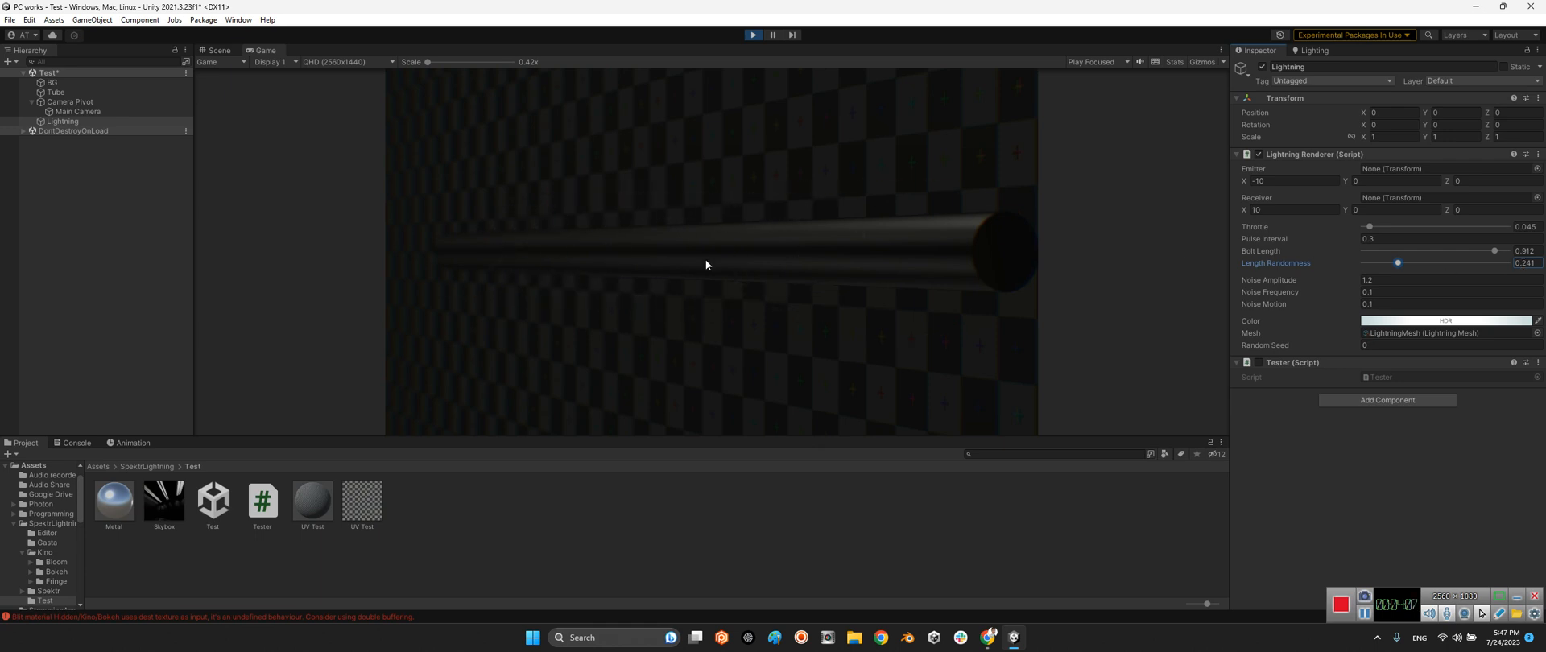
mouse_move(647, 241)
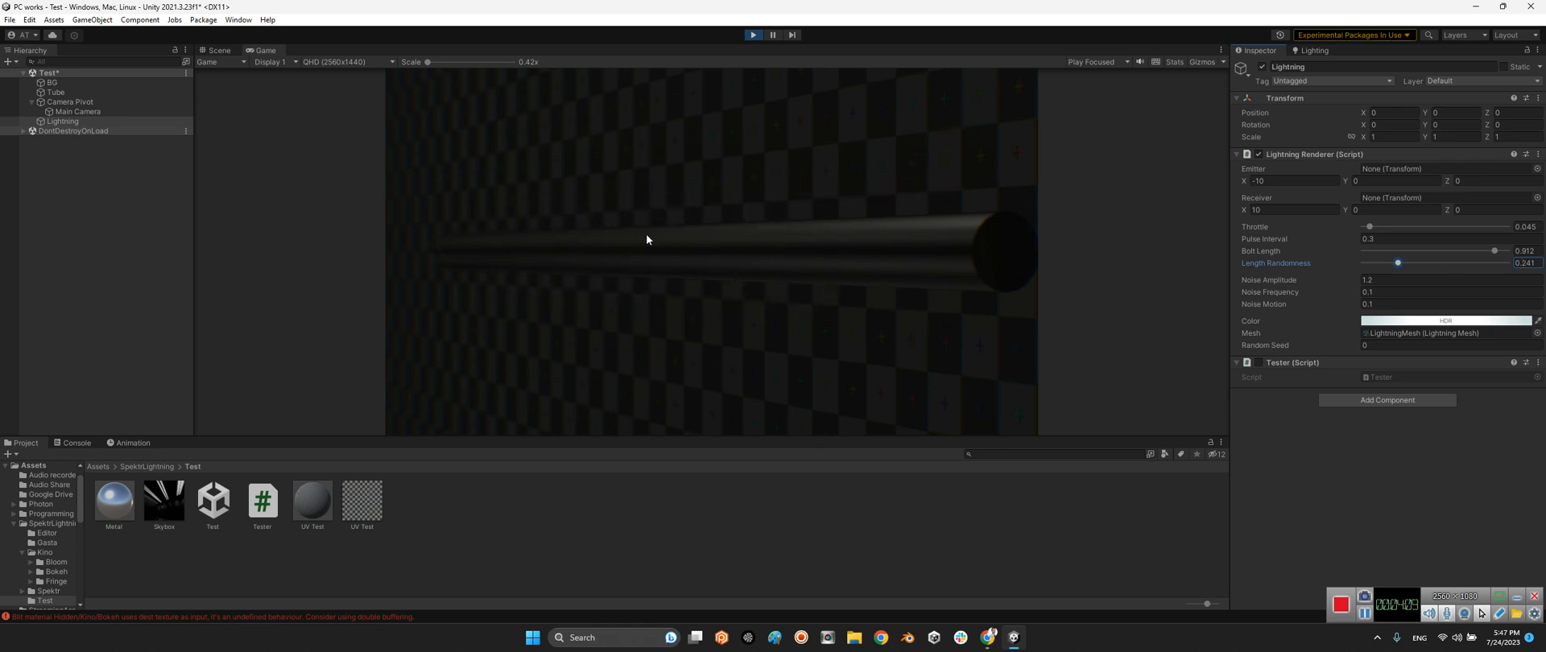
mouse_move(466, 237)
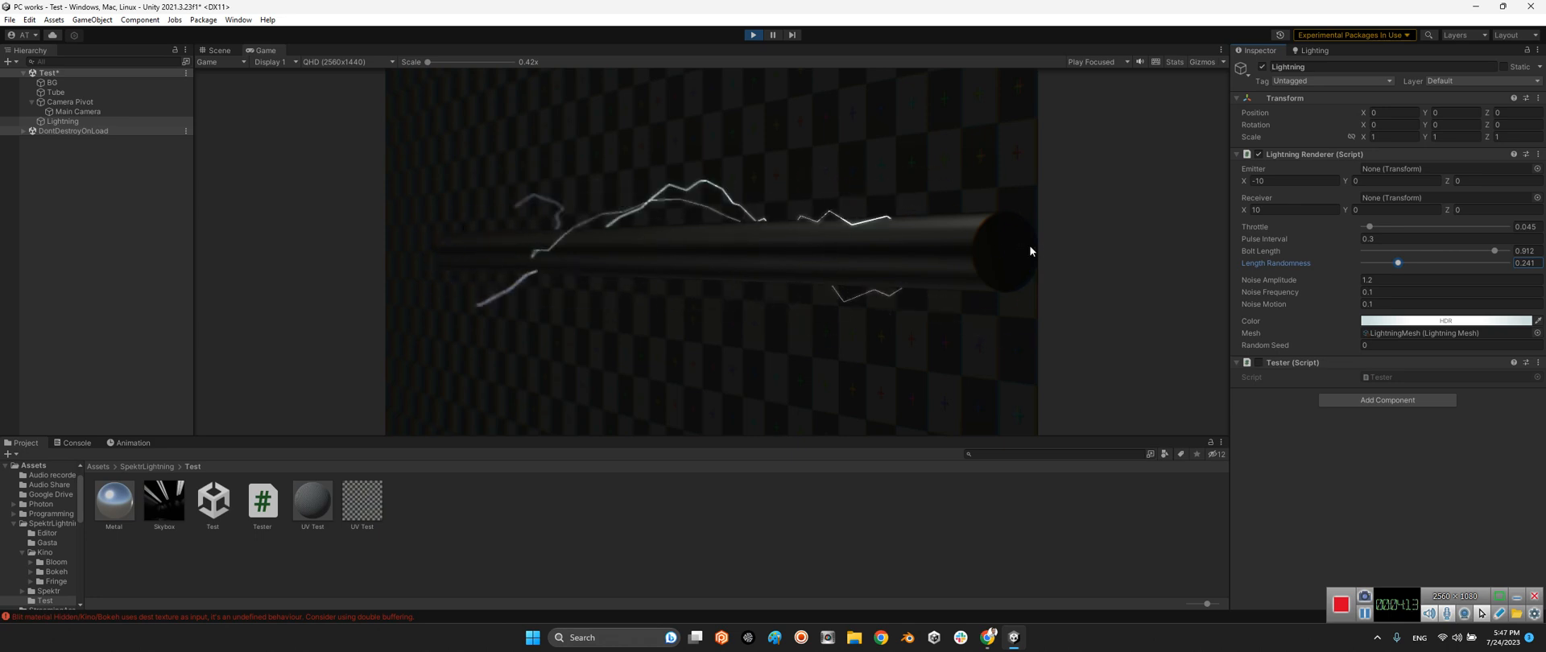
left_click_drag(1396, 264, 1497, 264)
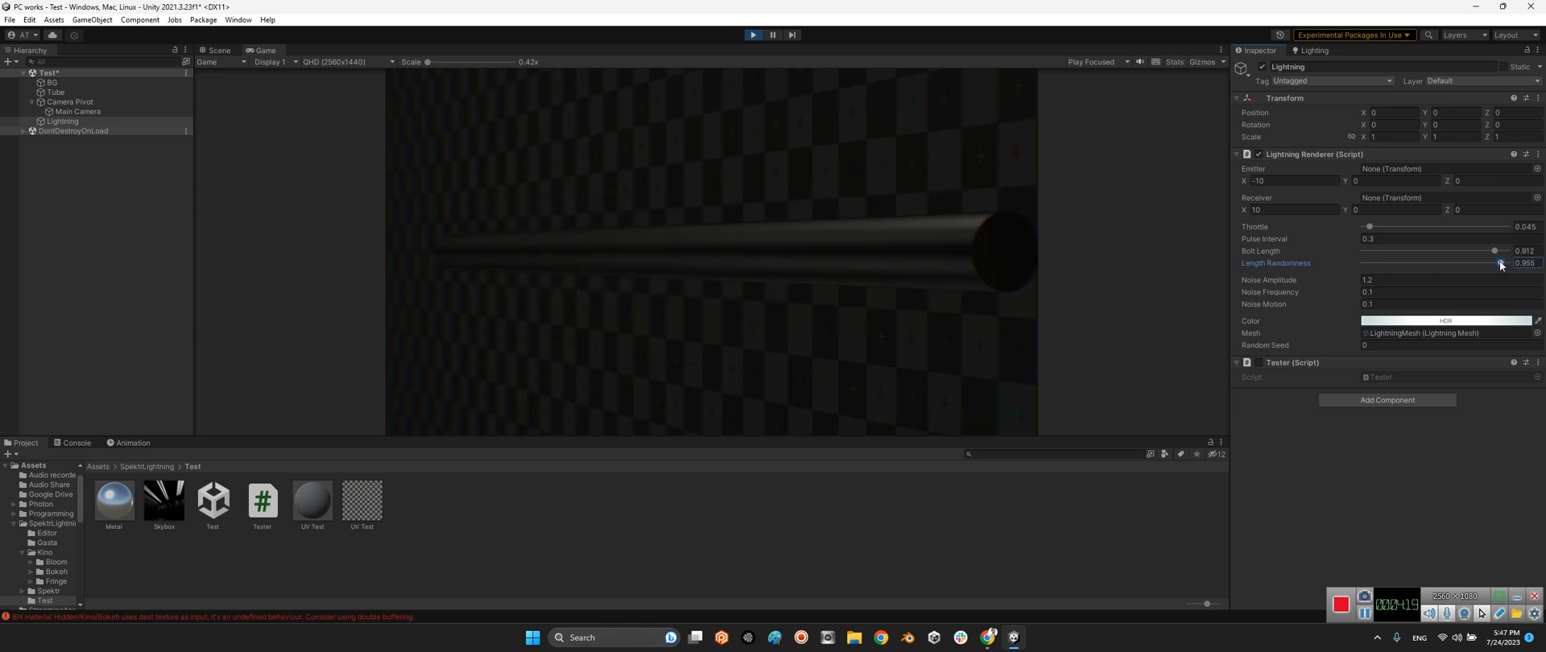
left_click_drag(1499, 263, 1482, 263)
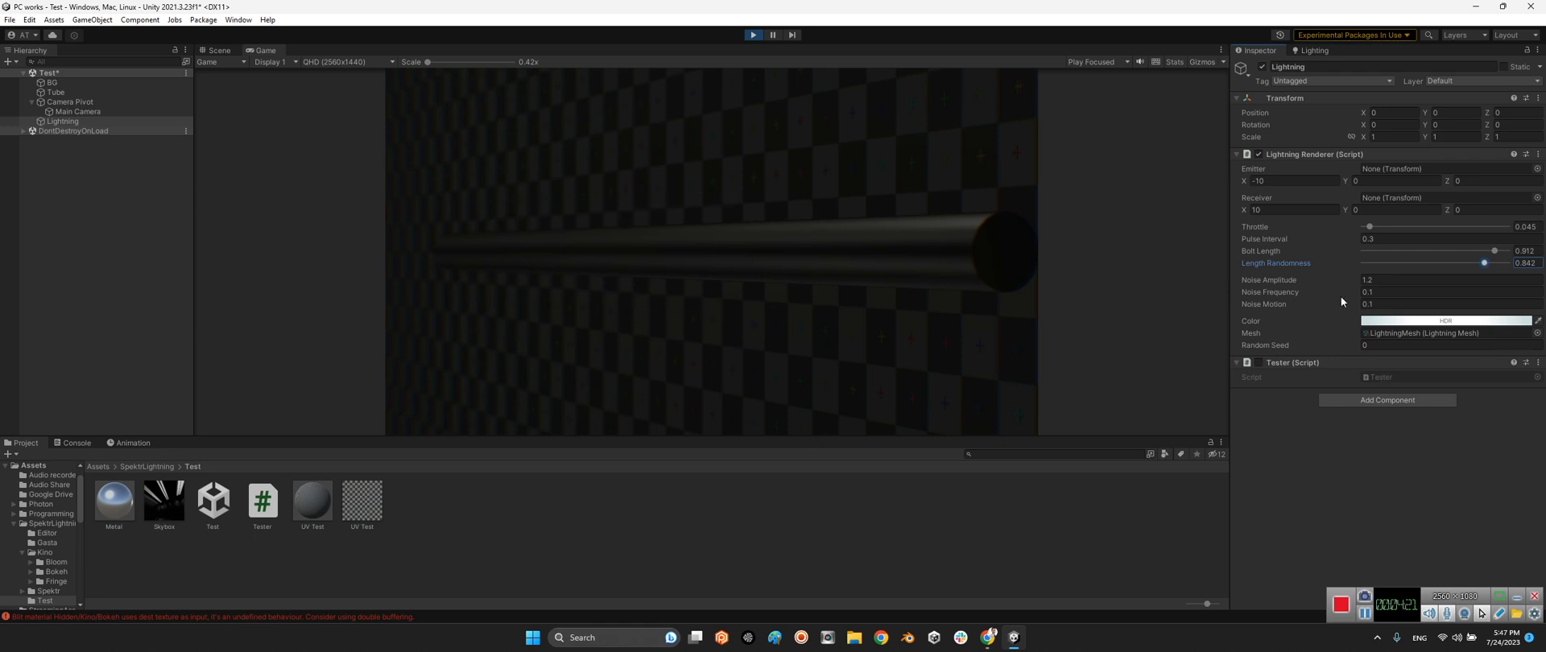
left_click(1445, 320)
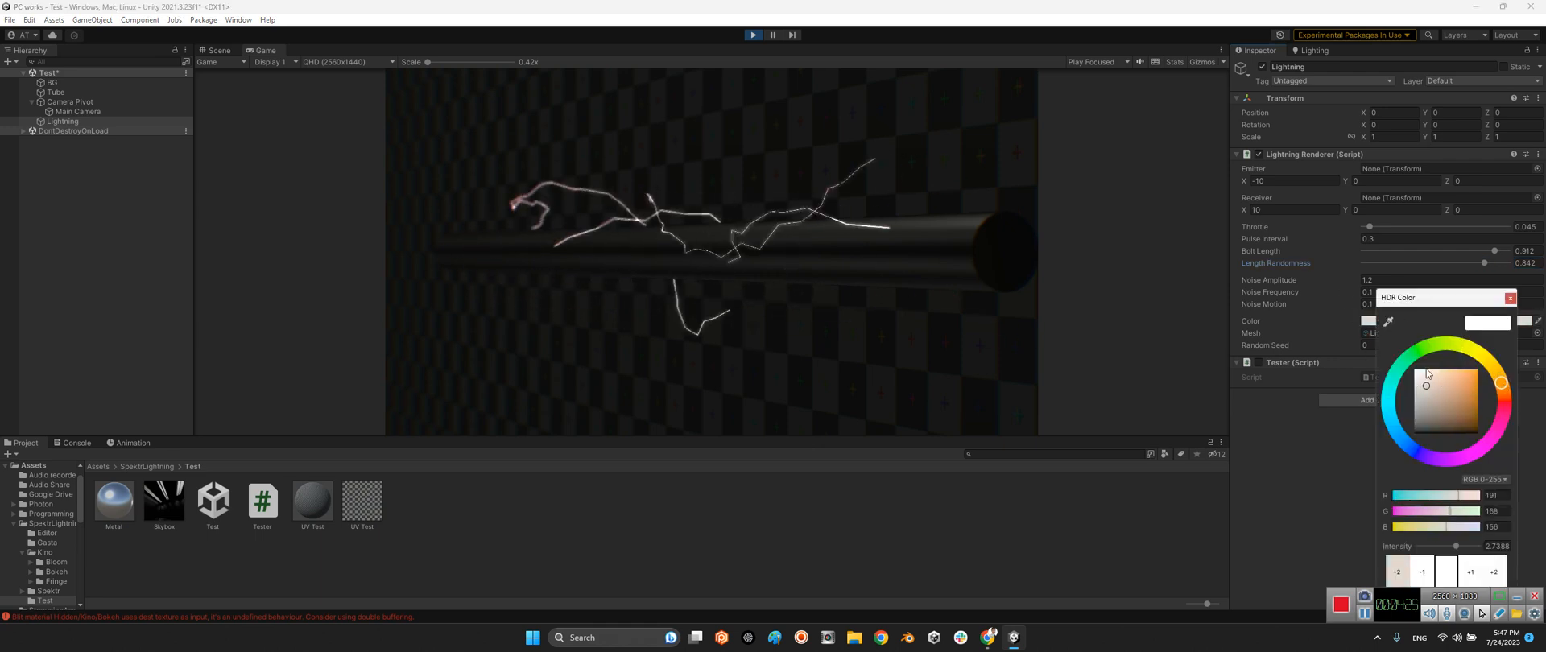
- Shift the bolt colour from orange to yellow in the HDR colour picker
left_click(1476, 383)
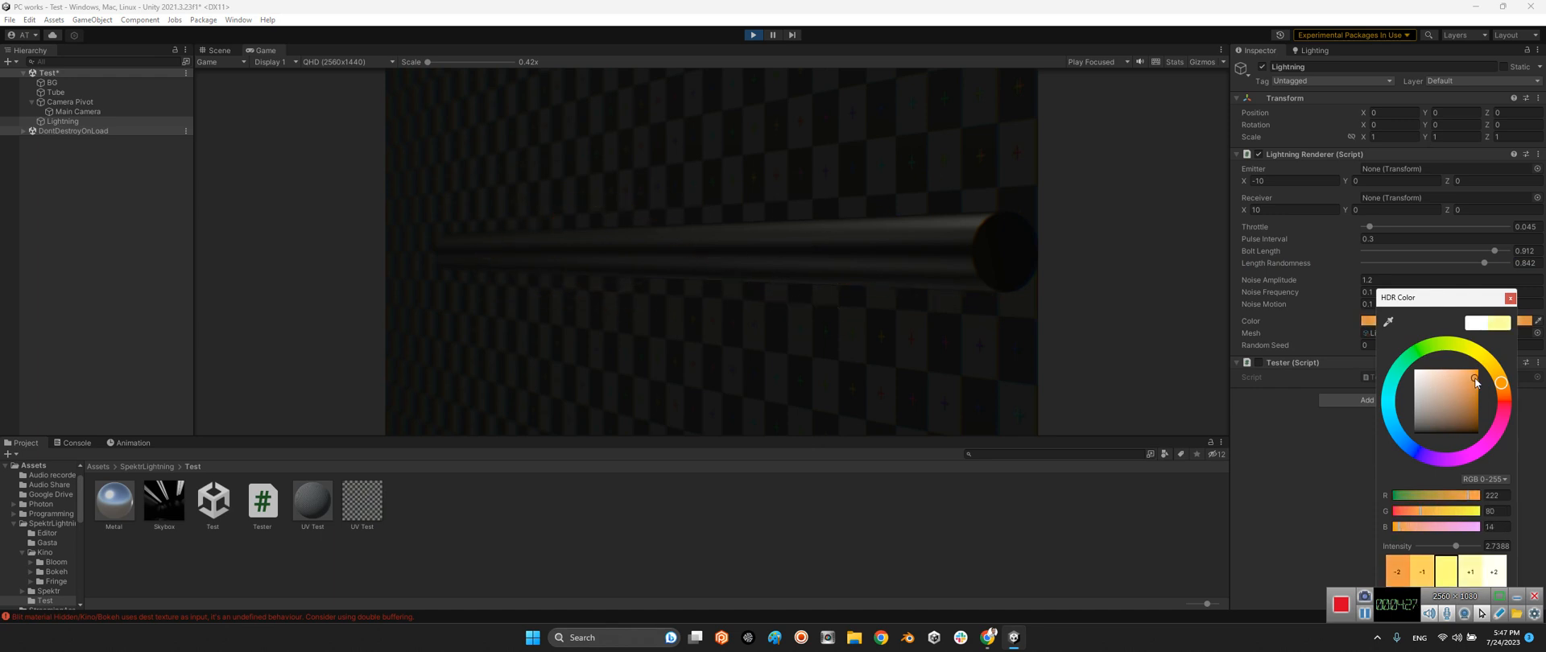
left_click(1472, 433)
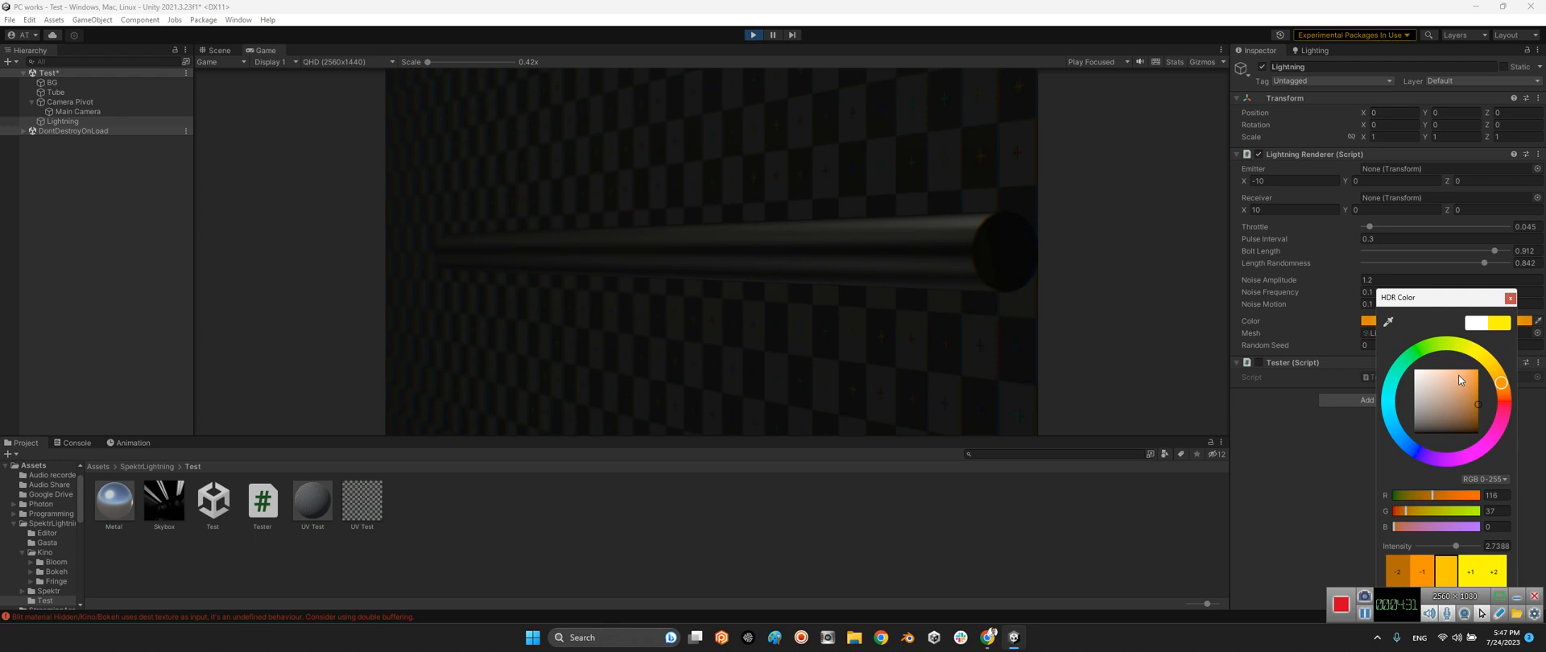
left_click(1423, 349)
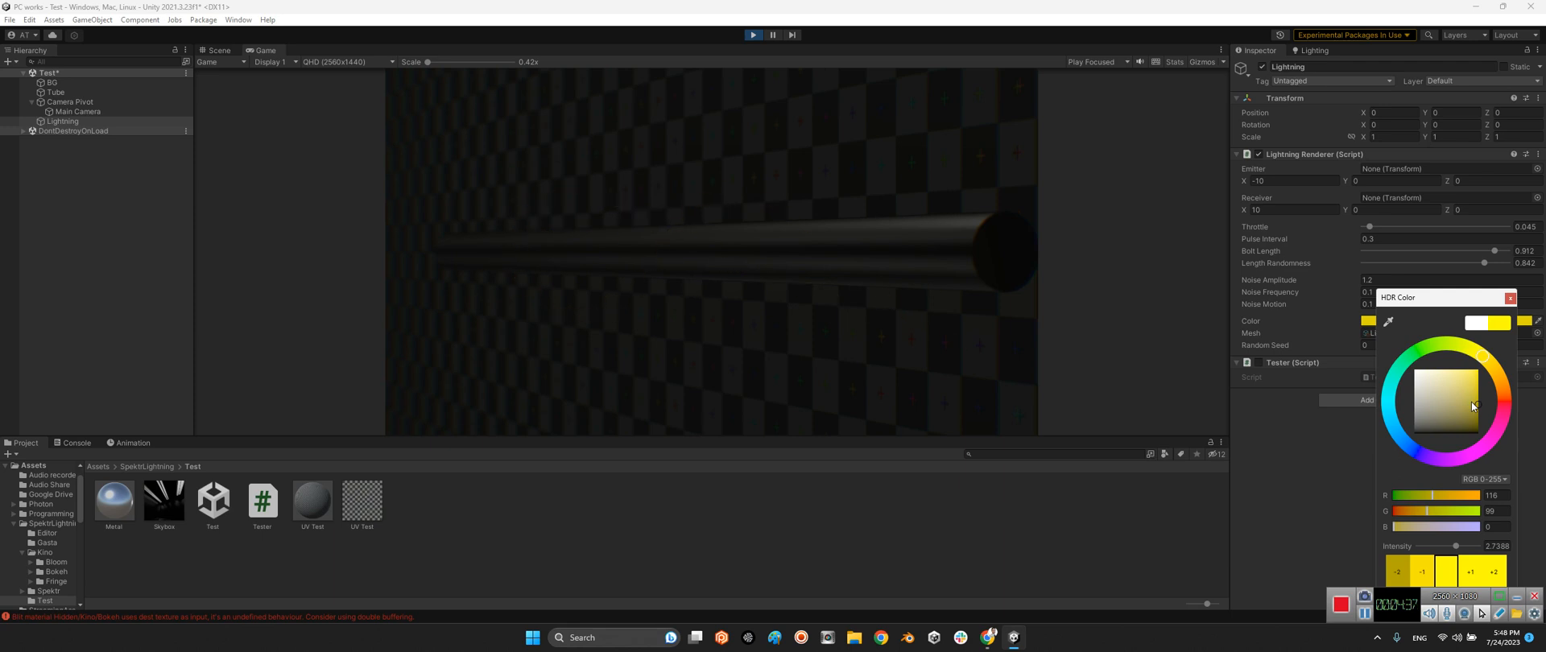
left_click(1430, 397)
type("4.01")
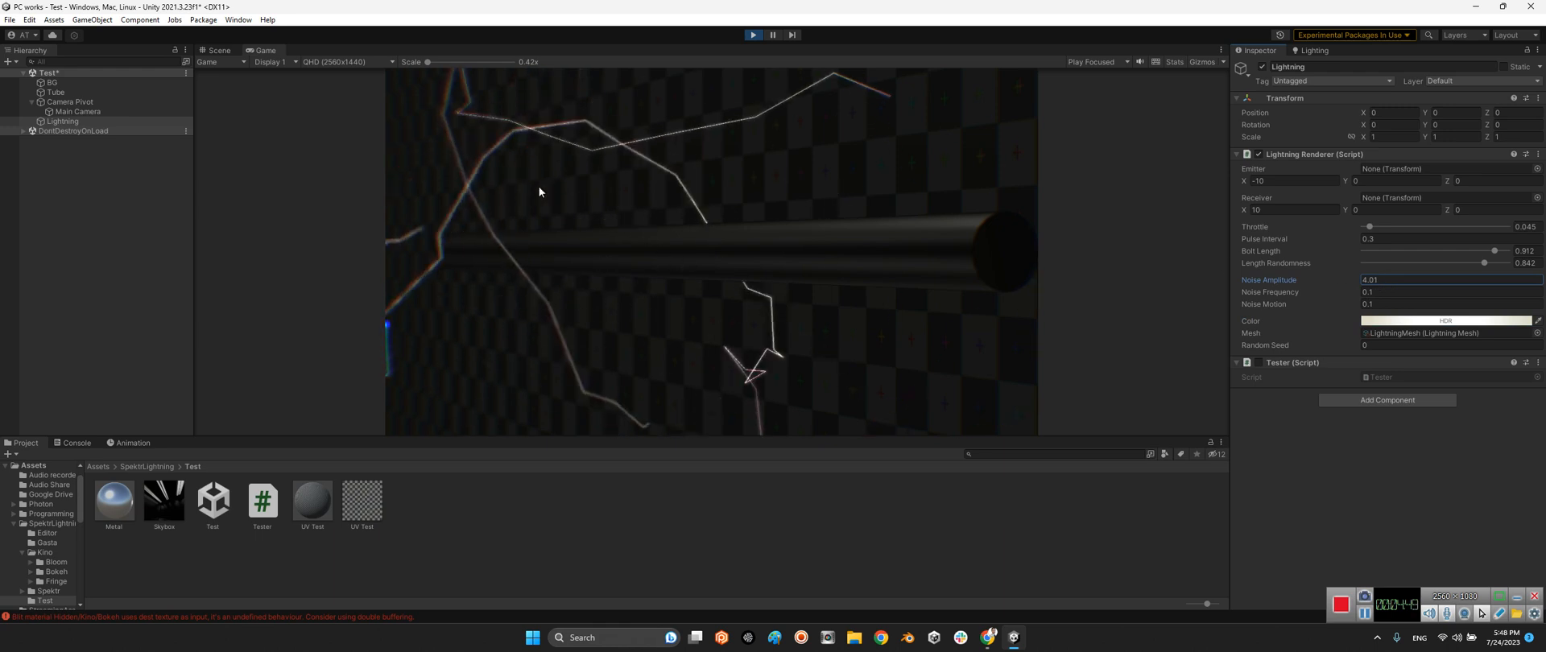
mouse_move(900, 249)
type("3.")
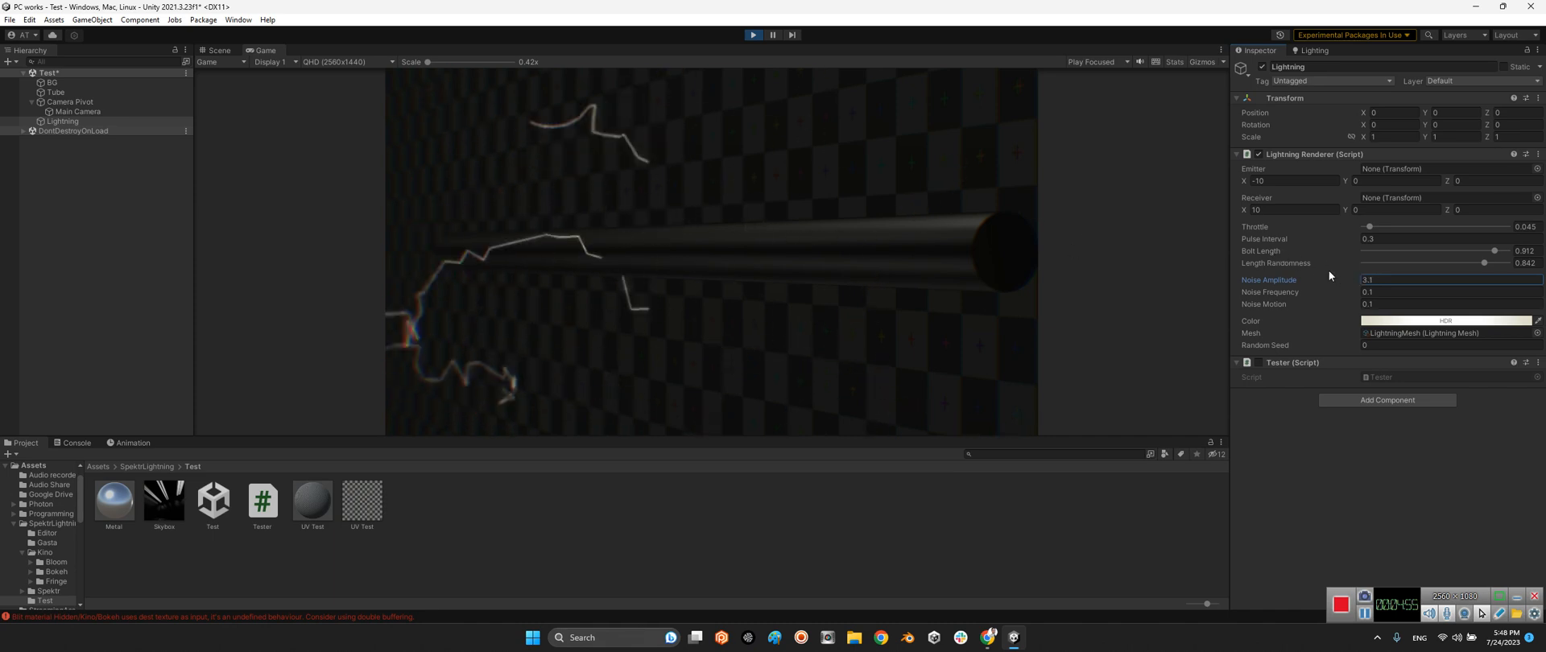
- Enter 1.34 as a renderer value, then stop and restart play mode
type("1.34")
left_click(1450, 344)
type("49")
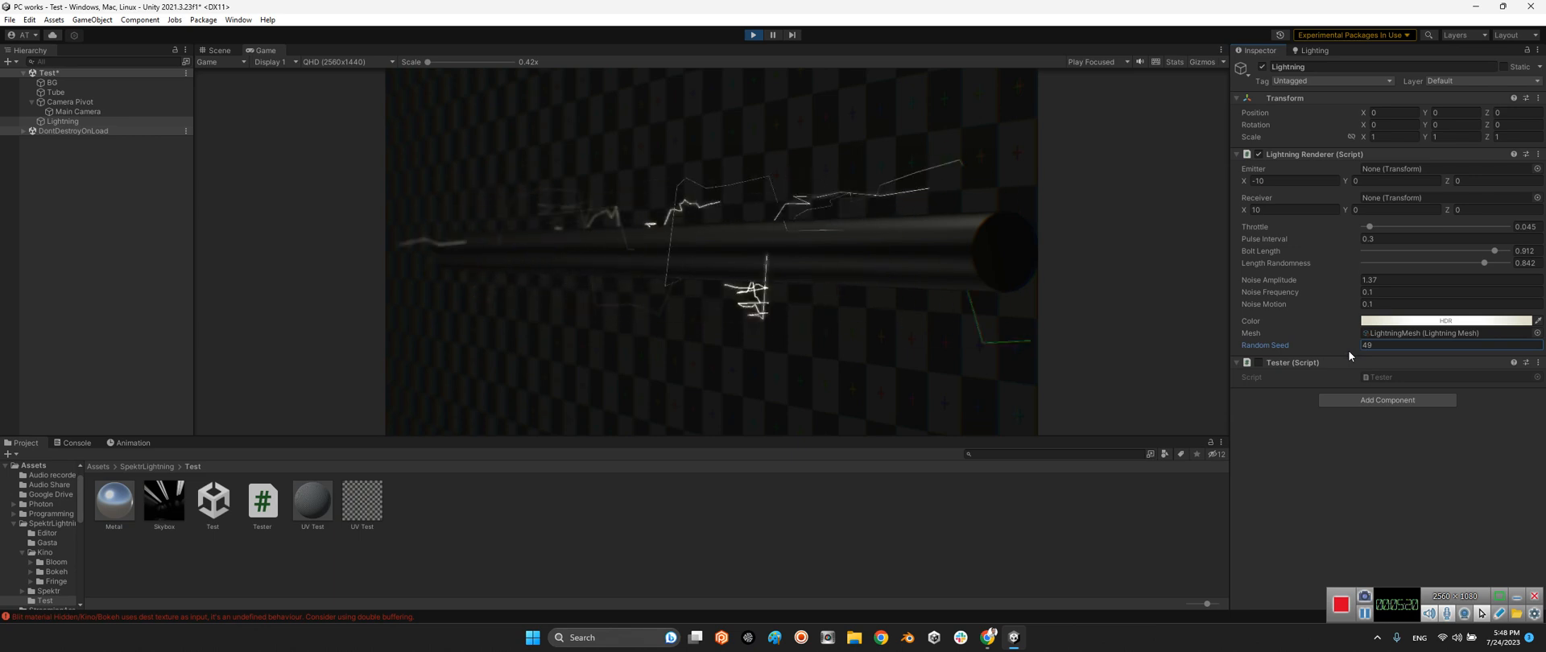
left_click(1446, 344)
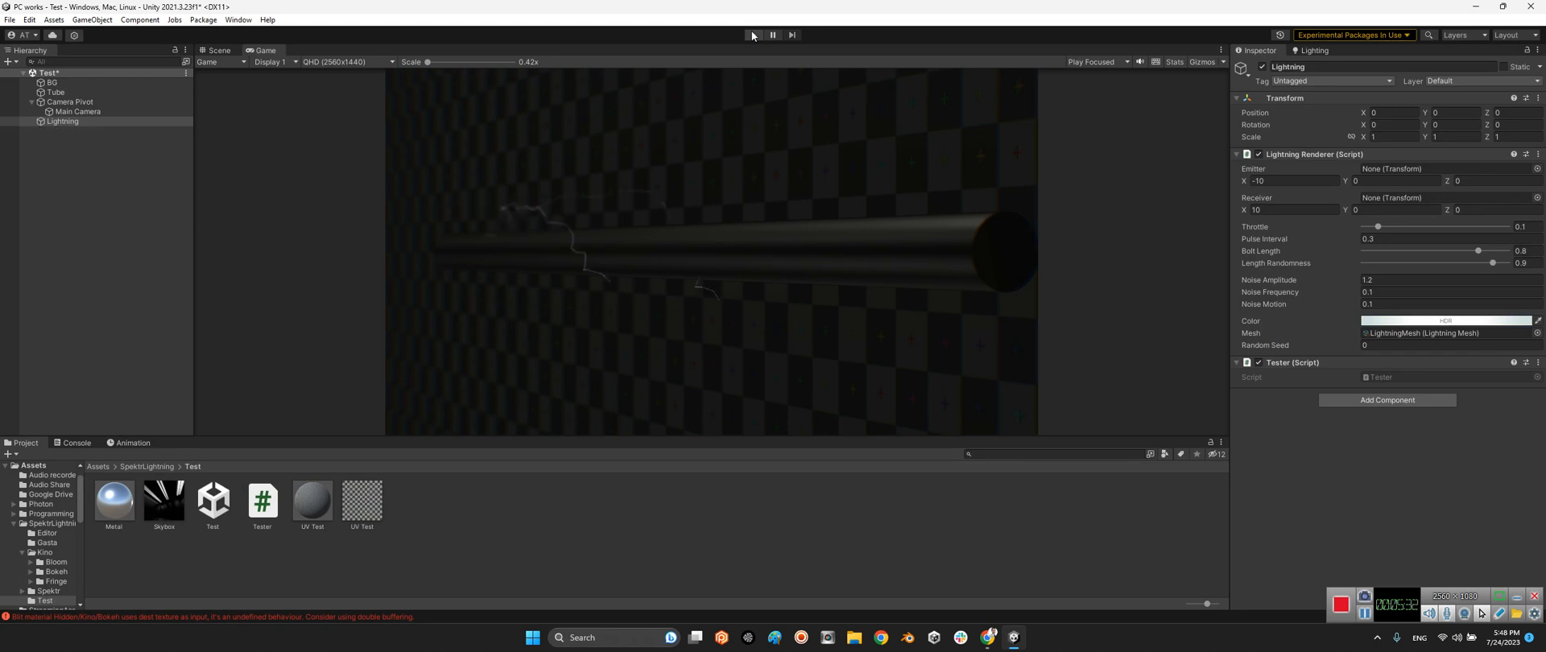
left_click(752, 35)
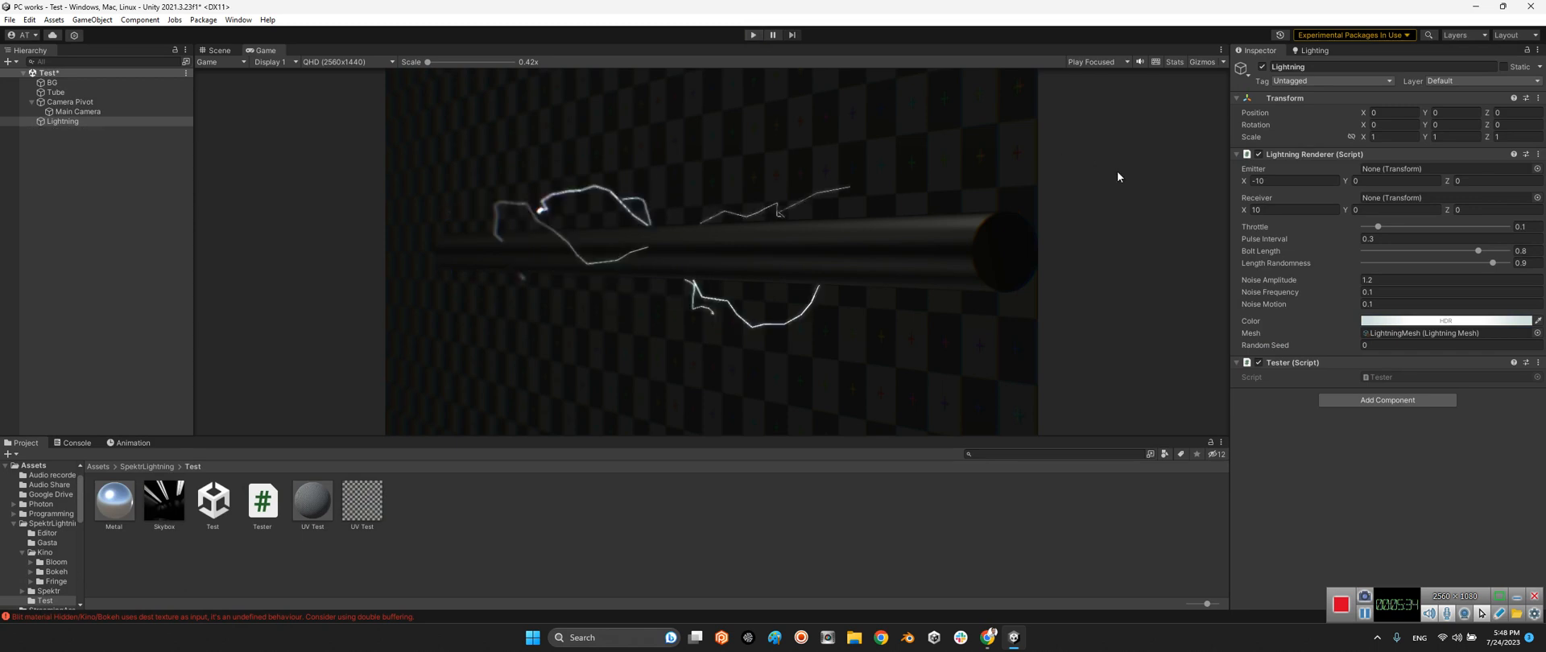